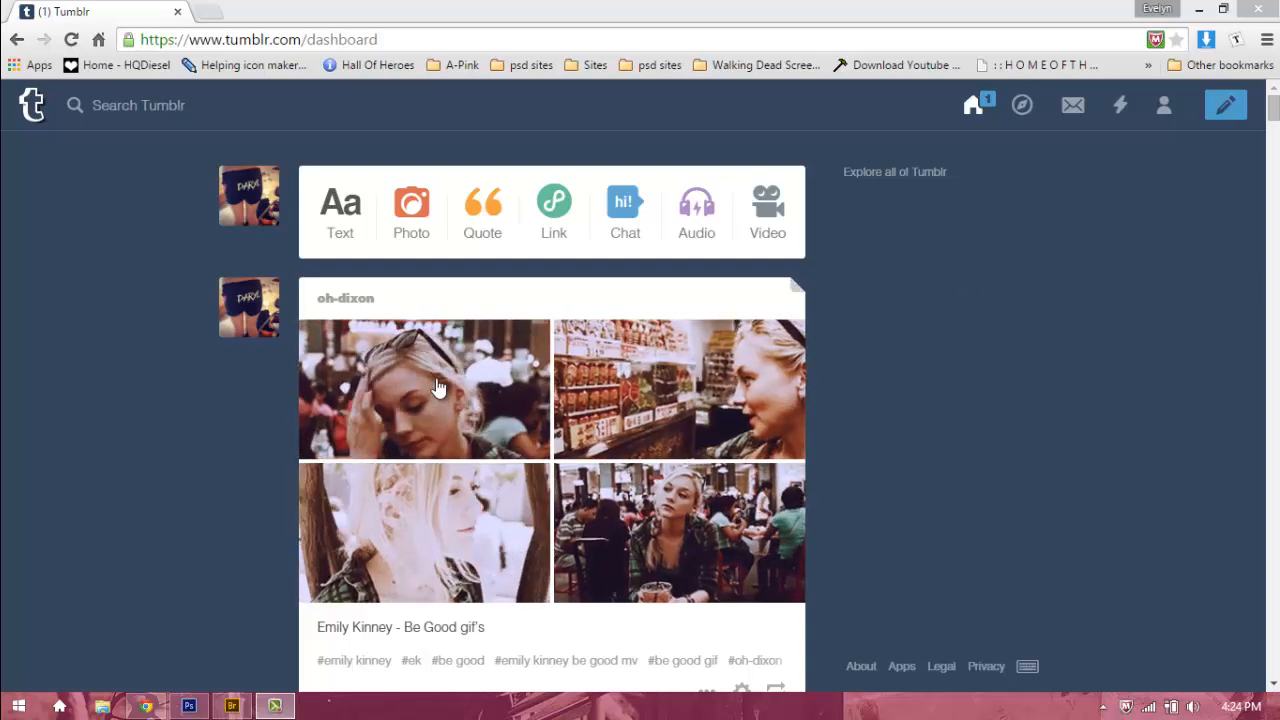
- Switch to Photoshop's blank Untitled-1 canvas and start a frame animation on it
click(436, 388)
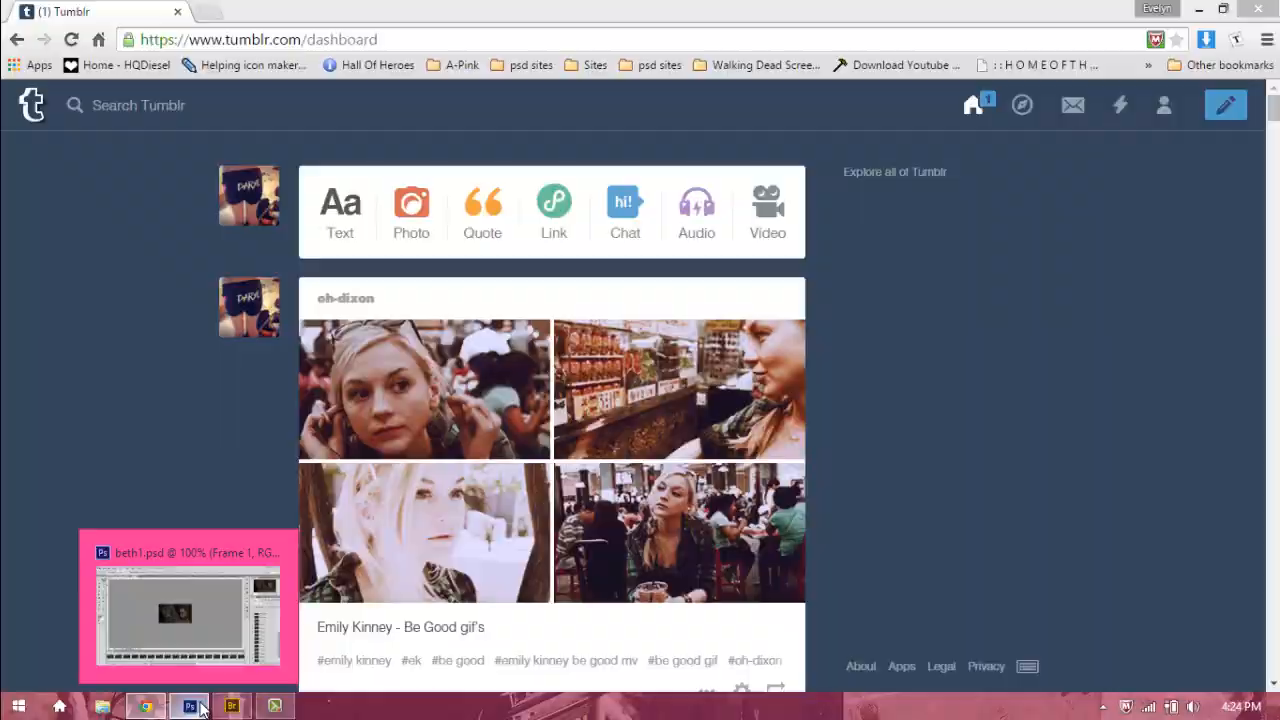
click(188, 708)
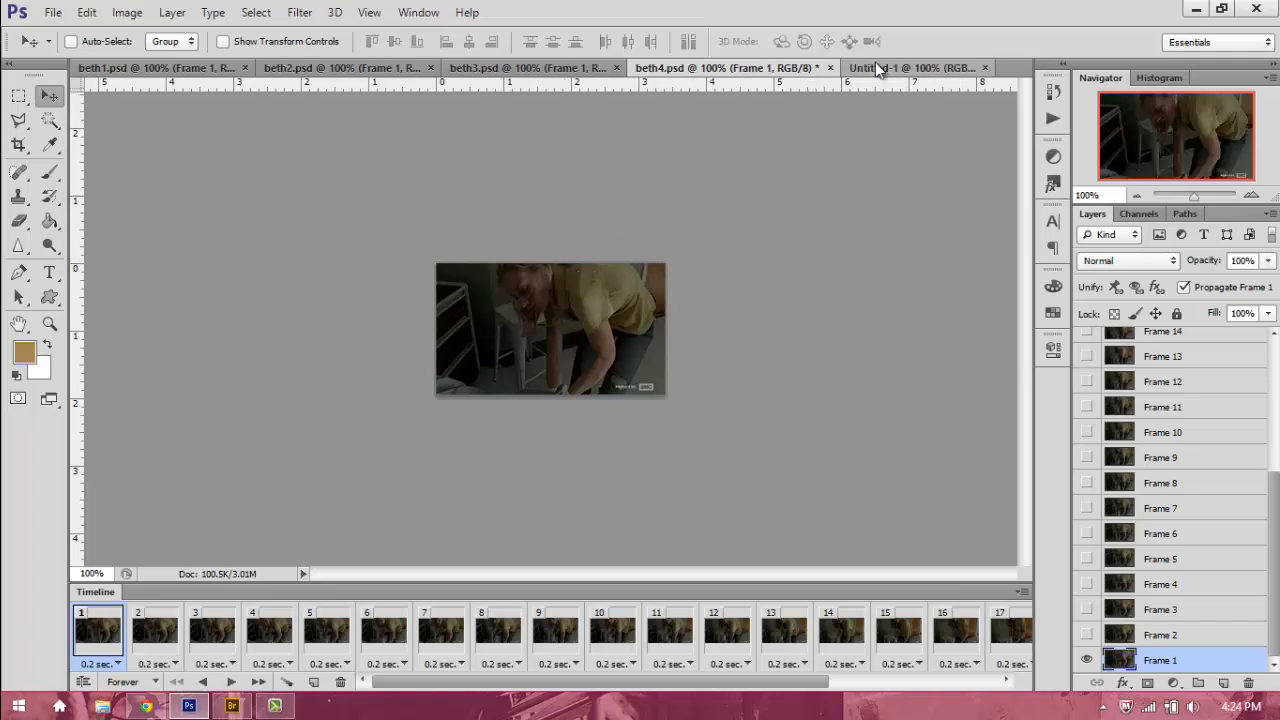
click(910, 68)
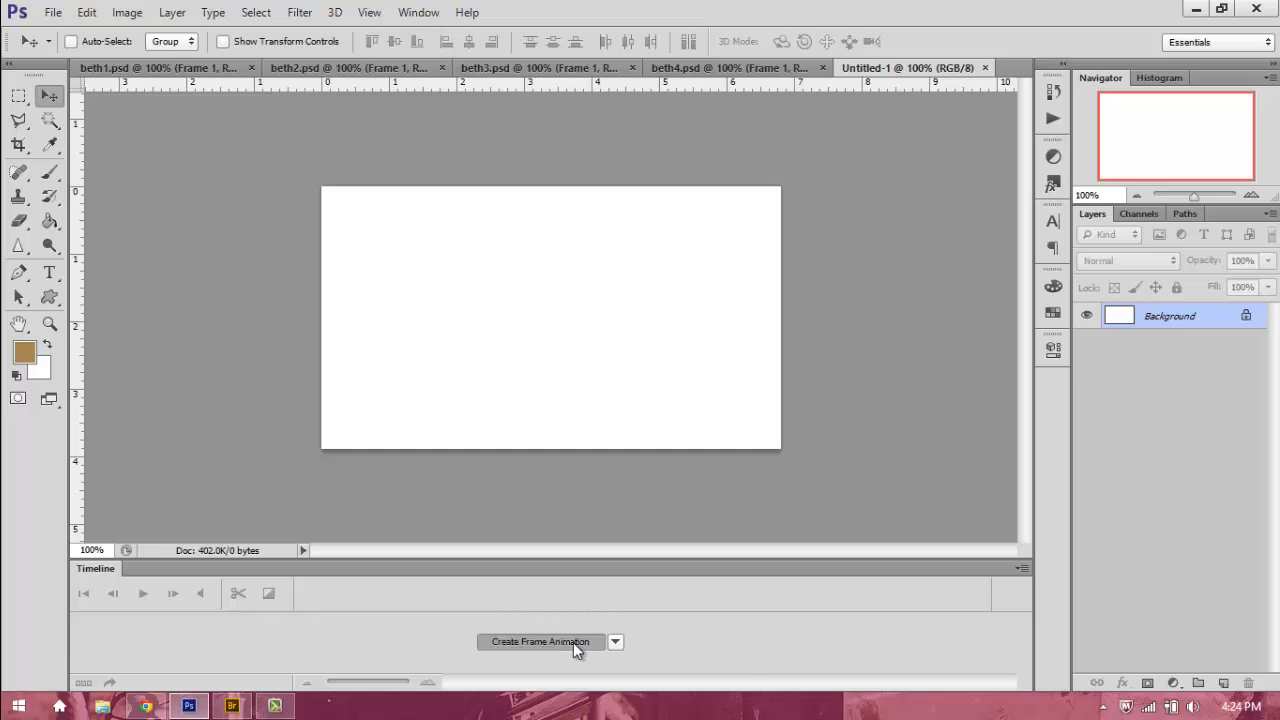
click(540, 640)
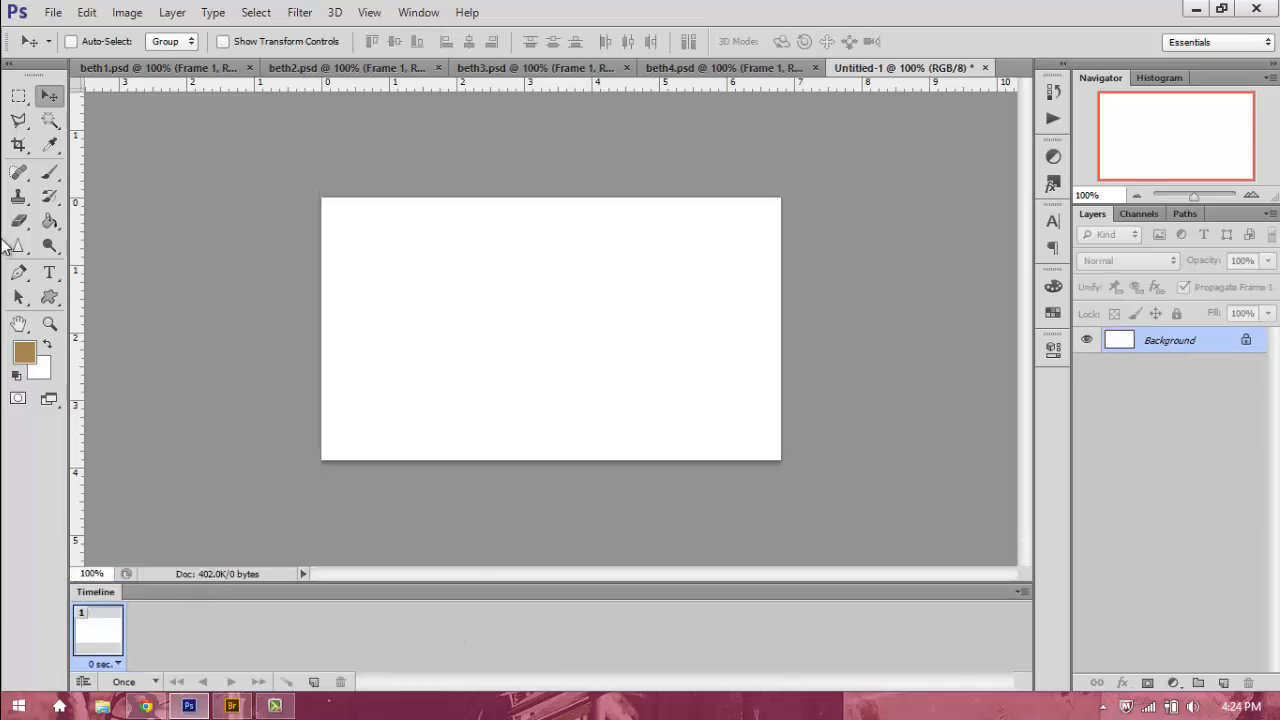
- Divide the canvas slice evenly into a 2×2 grid, two rows by two columns
click(18, 144)
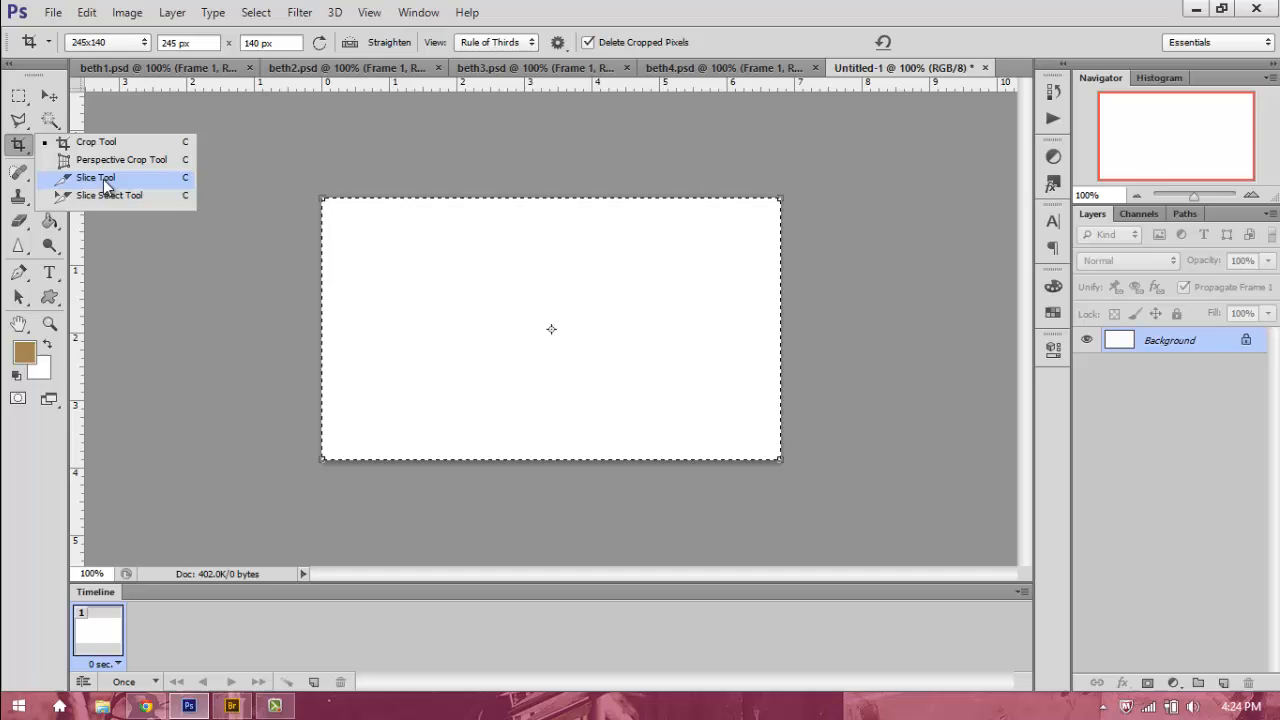
right_click(550, 330)
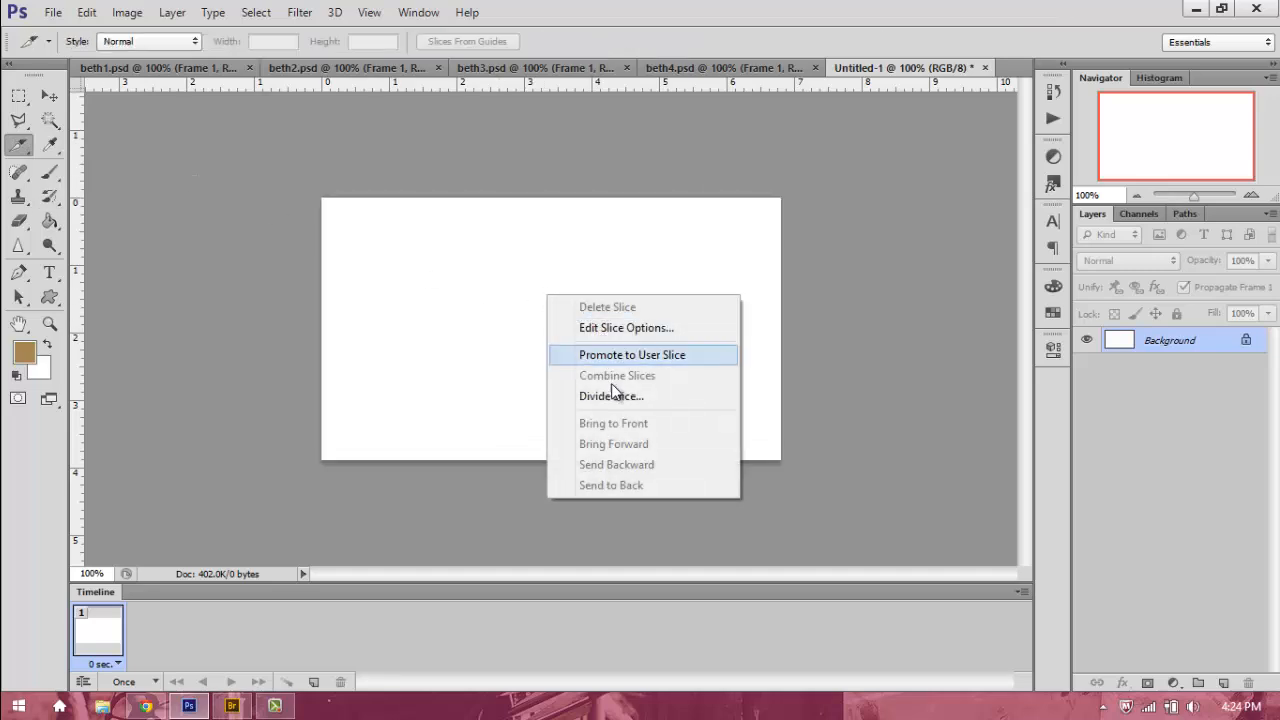
click(612, 396)
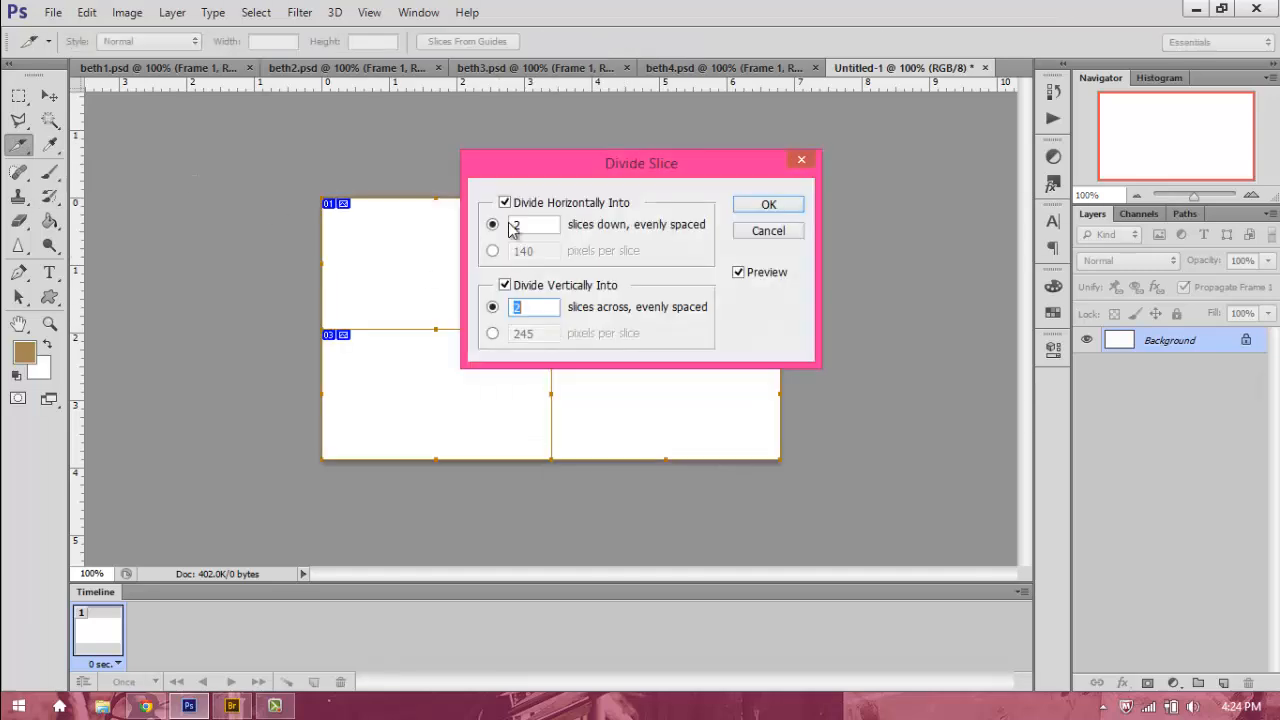
drag(640, 164, 790, 176)
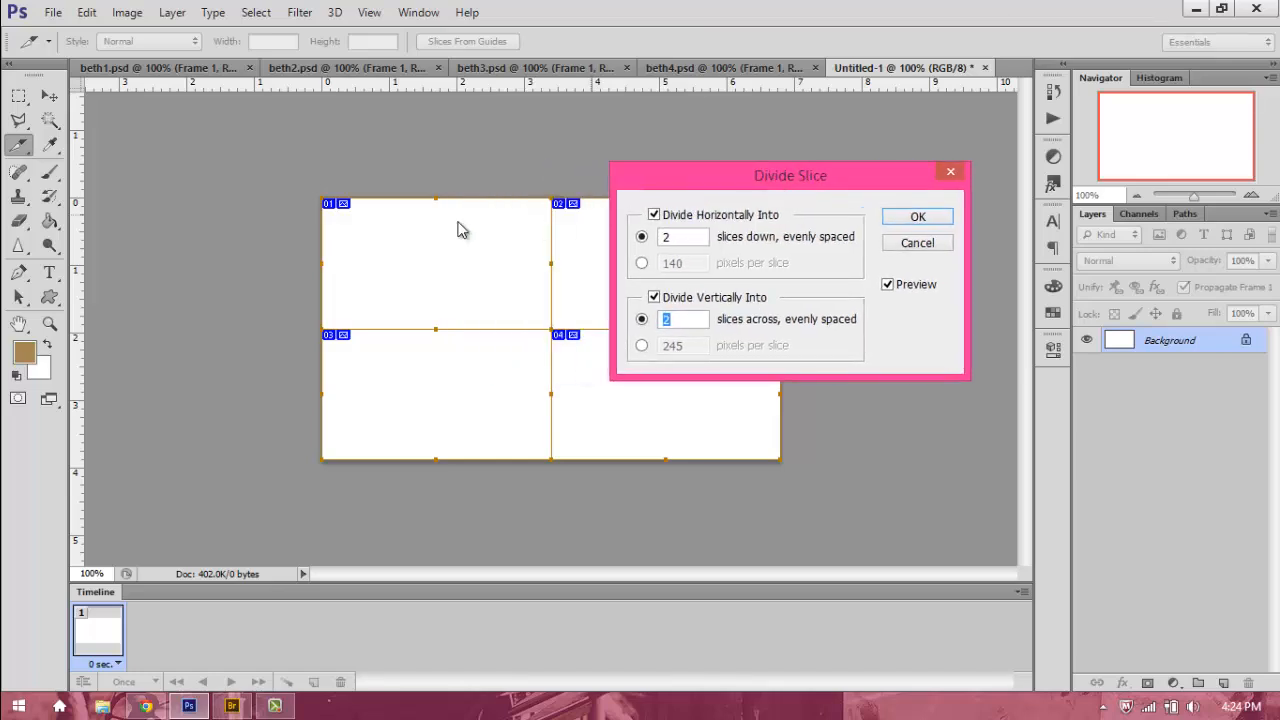
drag(790, 176, 976, 208)
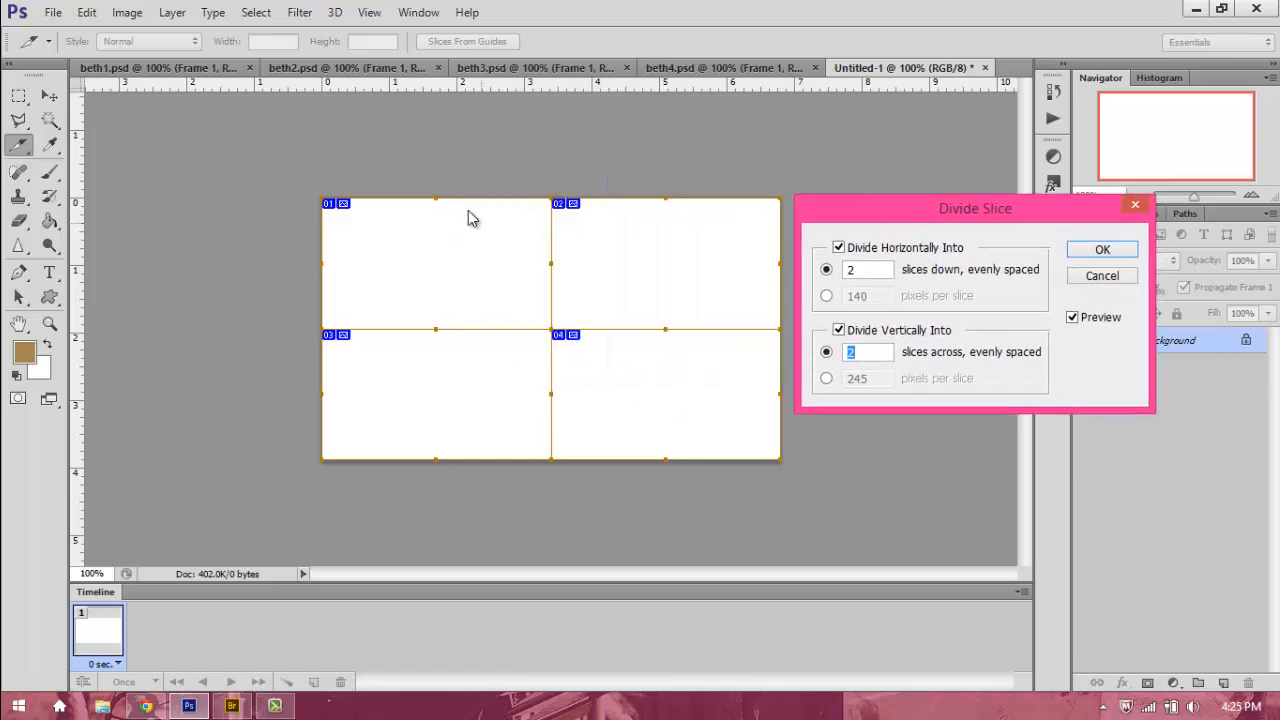
click(1100, 248)
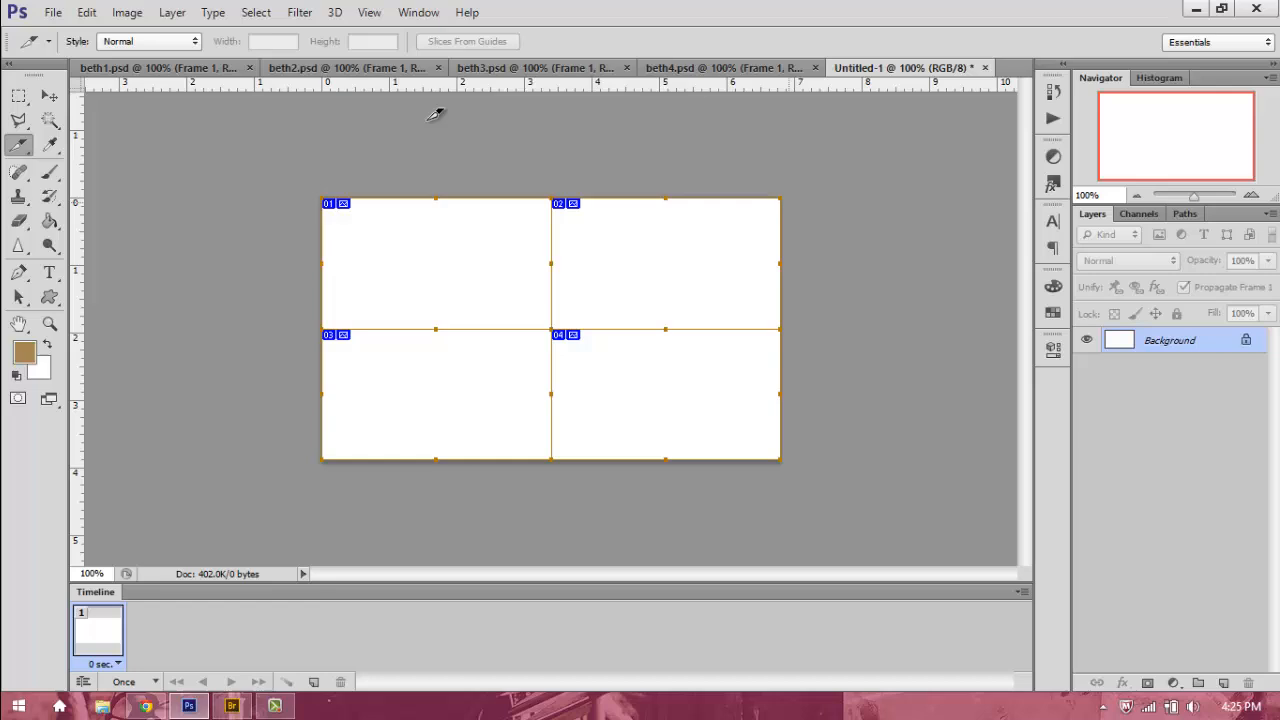
- Group the first clips' frame layers into single numbered layer groups
click(156, 68)
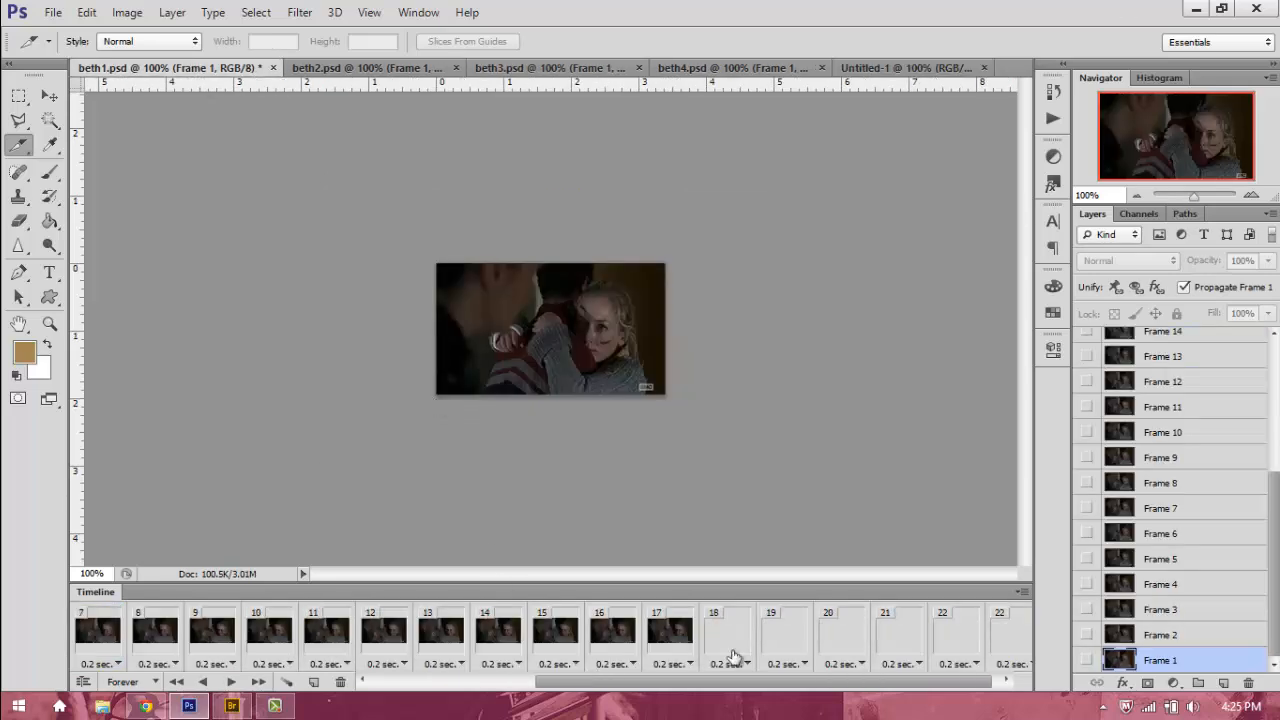
click(360, 68)
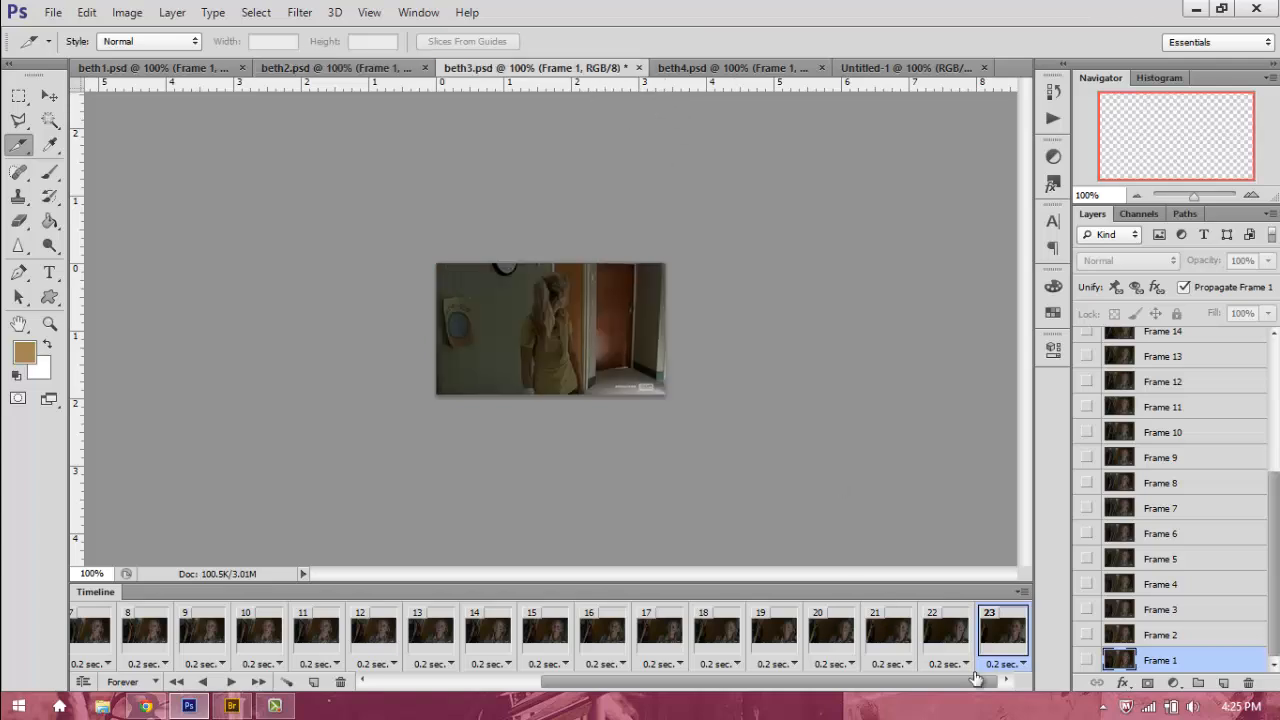
click(710, 68)
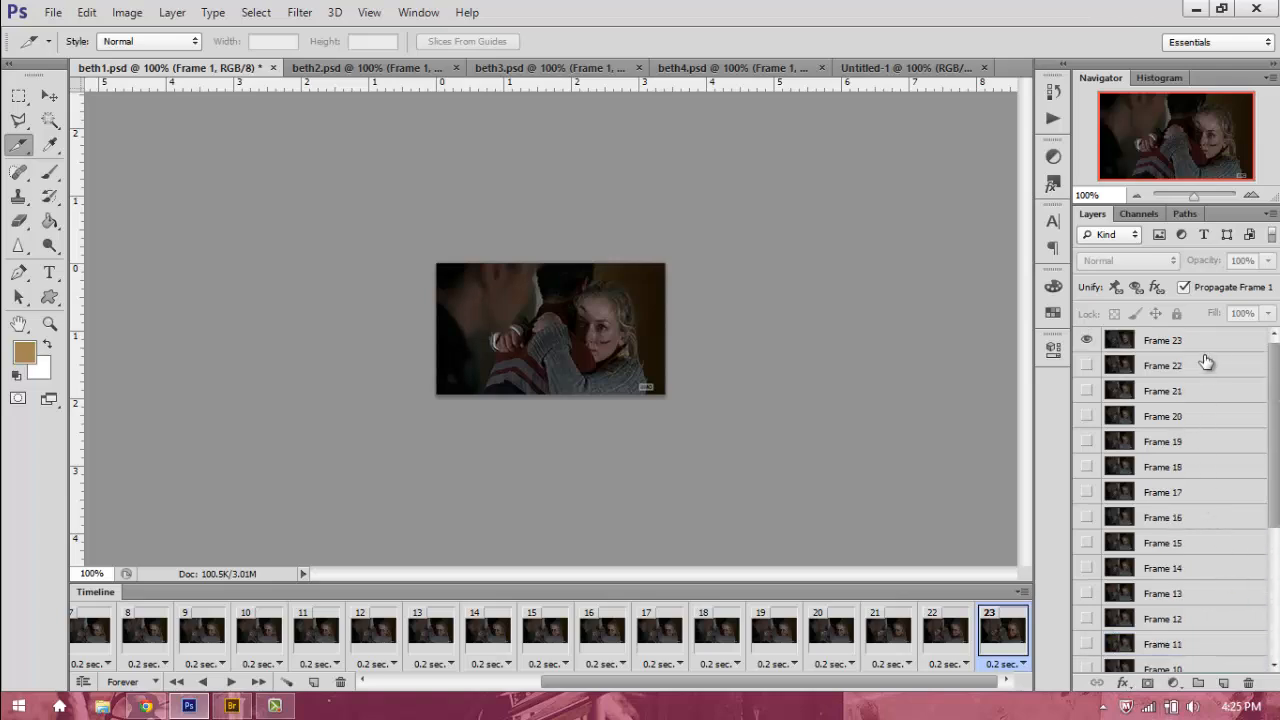
click(1162, 340)
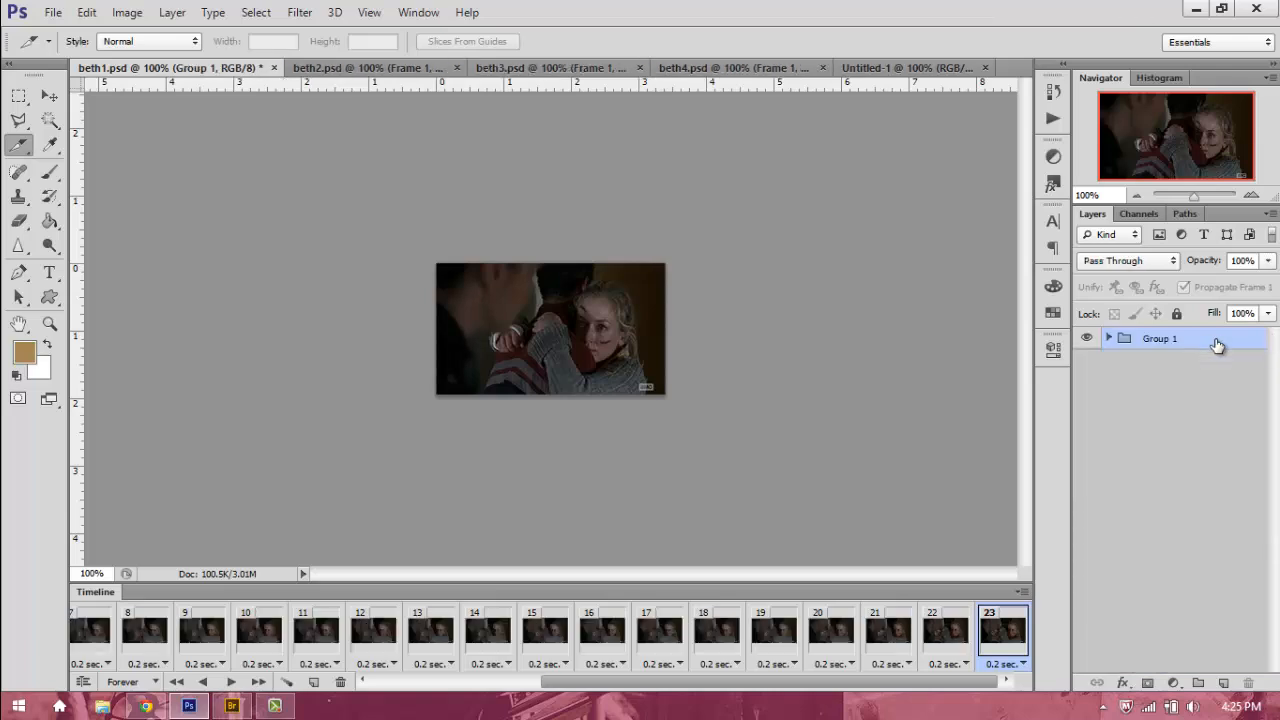
double_click(1160, 338)
text(01)
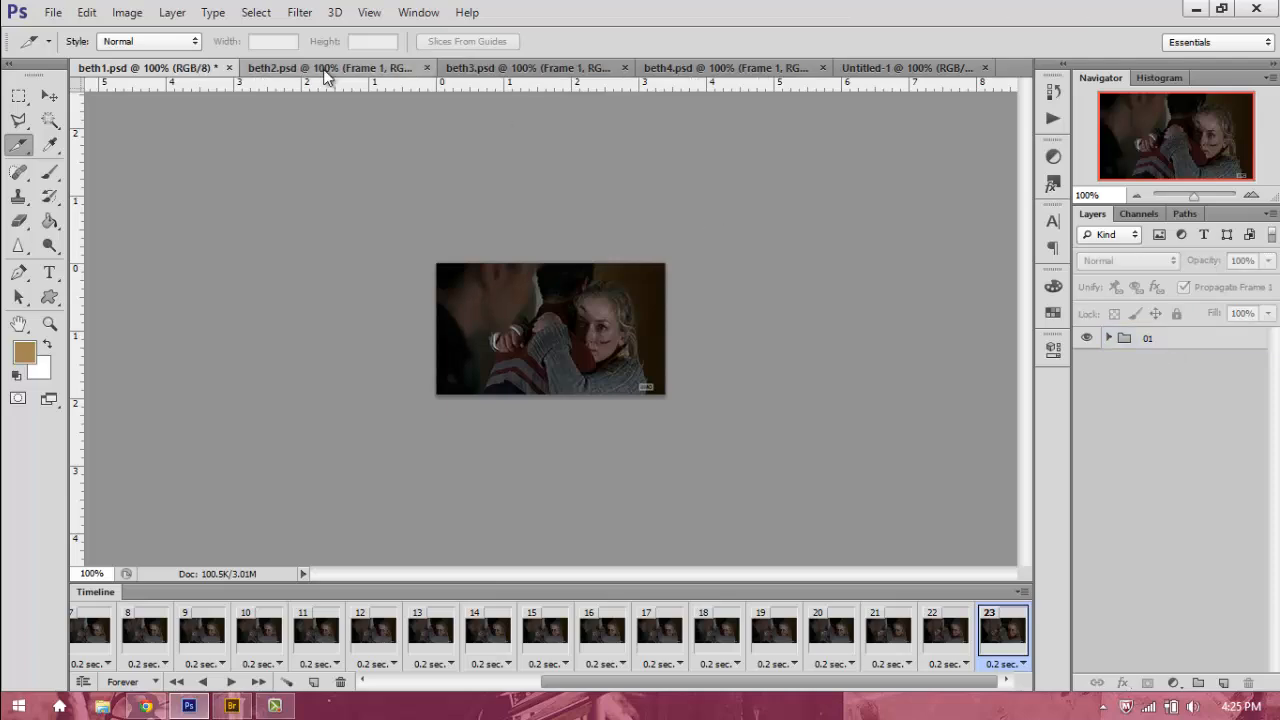
- Repeat for beth2 through beth4, naming the last clip's group 04
click(330, 68)
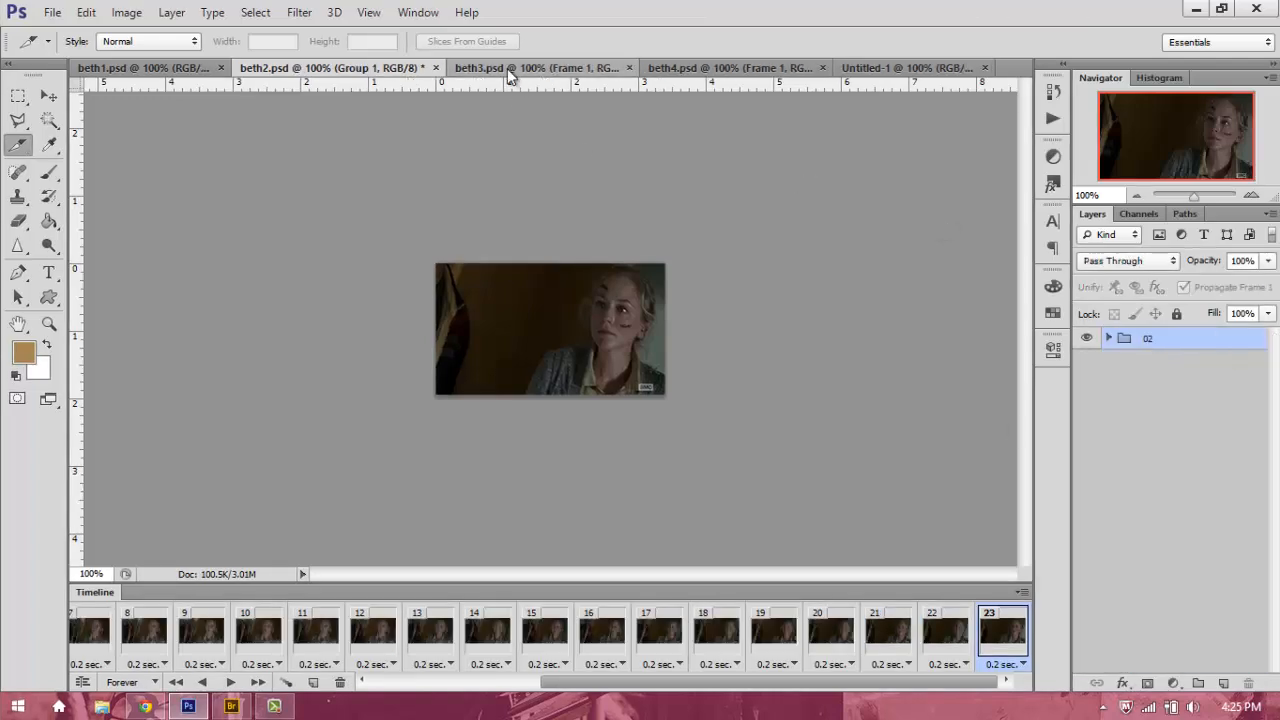
click(540, 68)
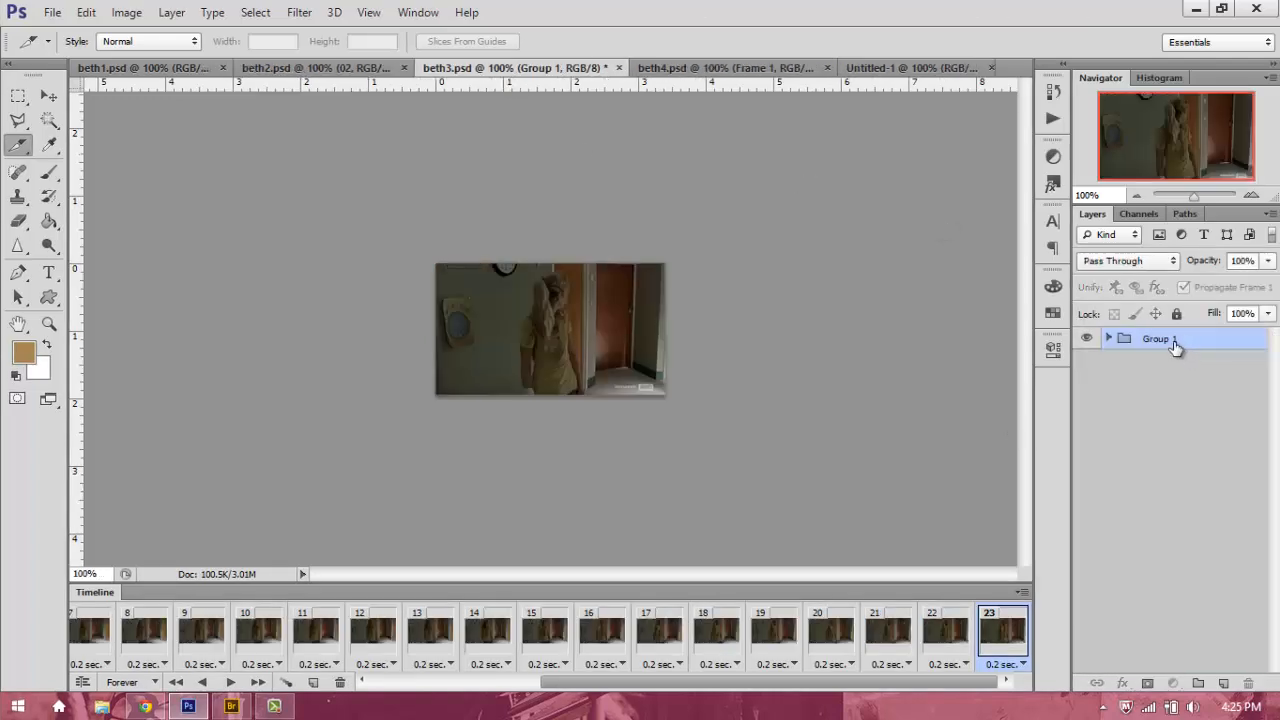
click(694, 68)
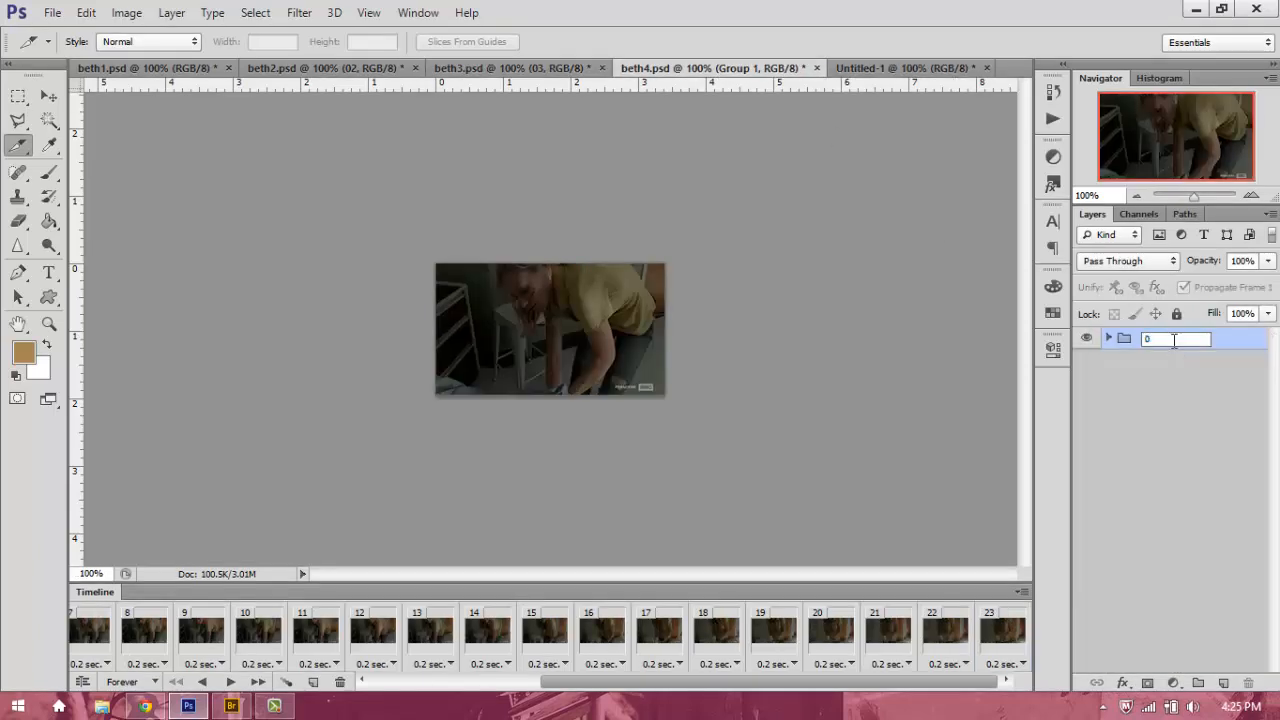
text(04)
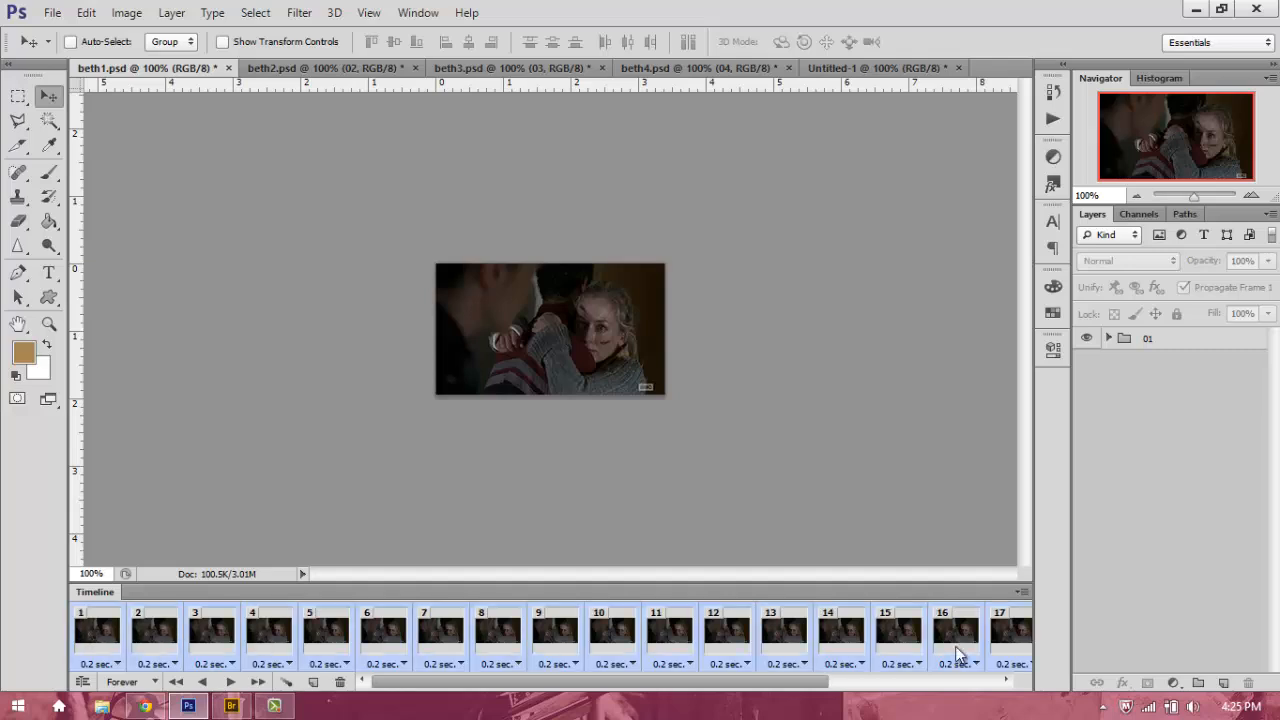
- Copy all of clip 01's frames and paste them over the selection in the sliced canvas
click(96, 630)
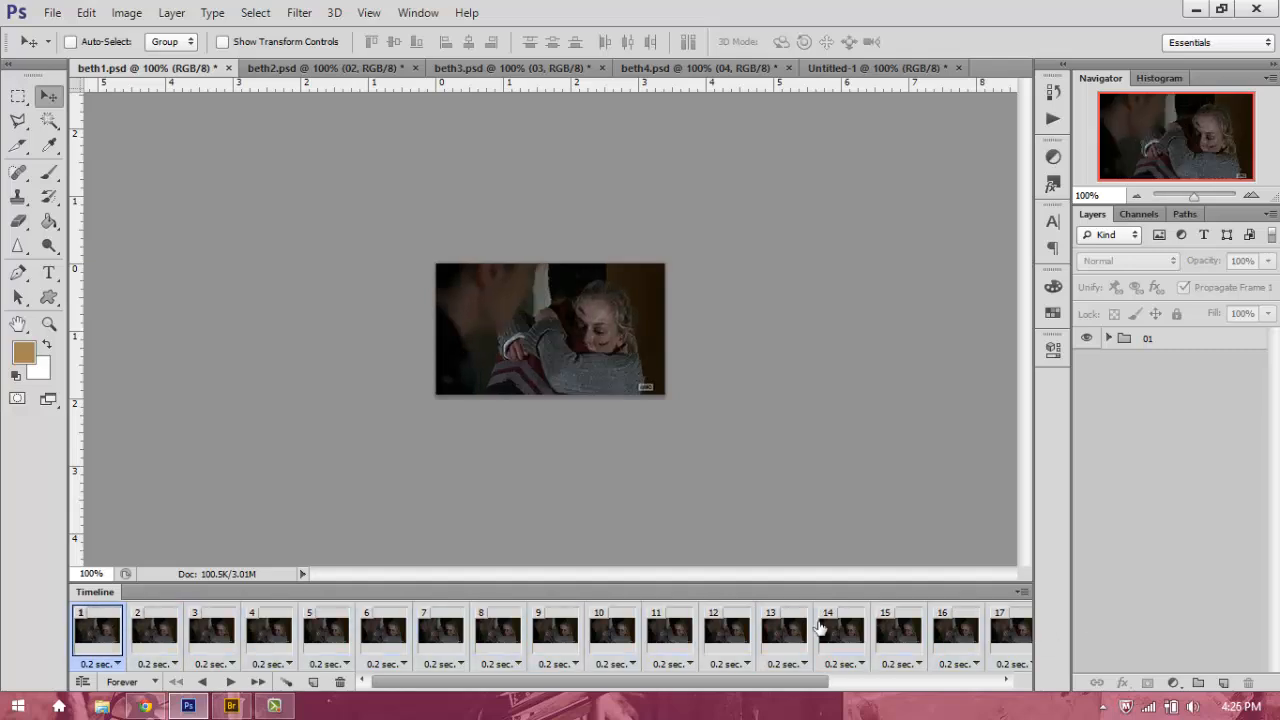
click(96, 630)
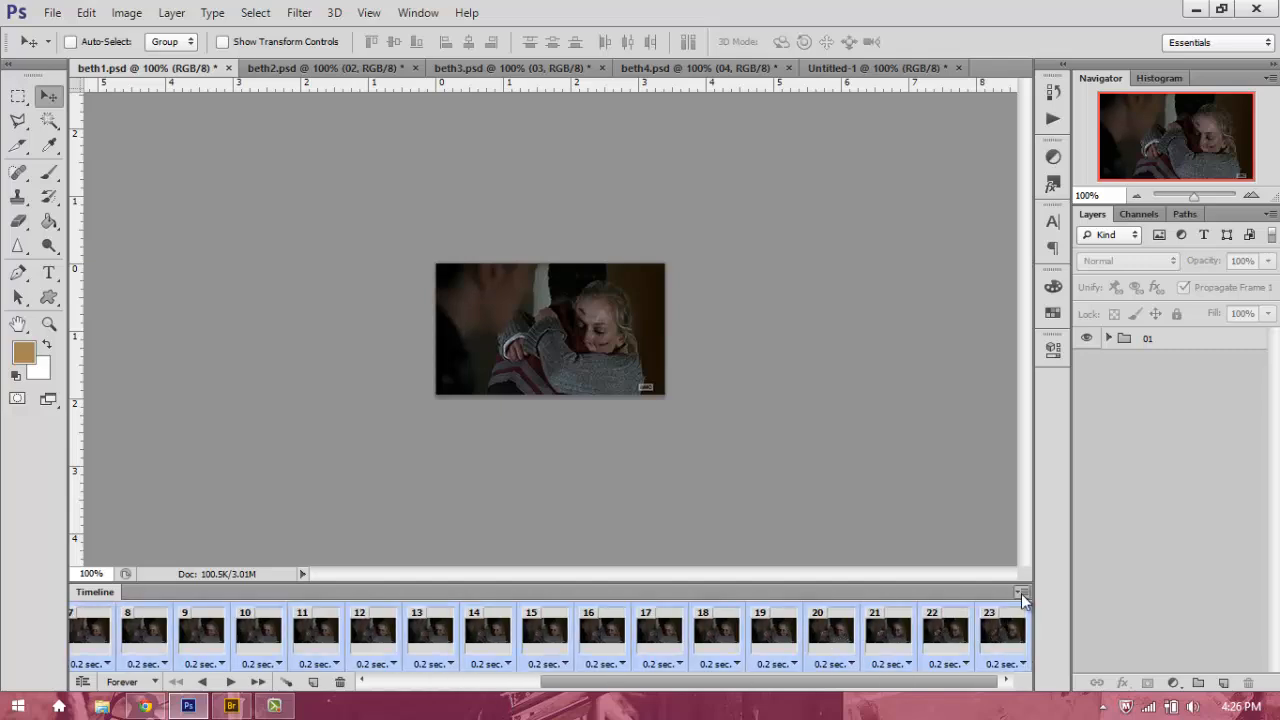
click(1022, 592)
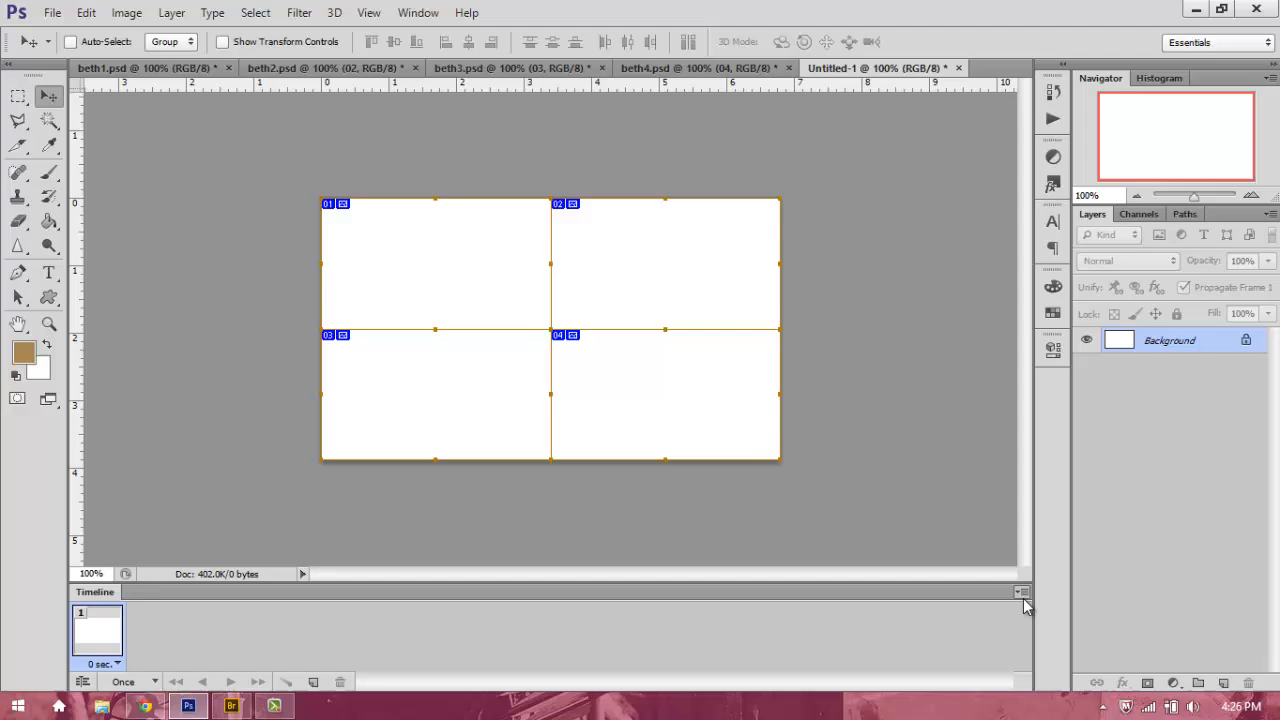
click(1020, 592)
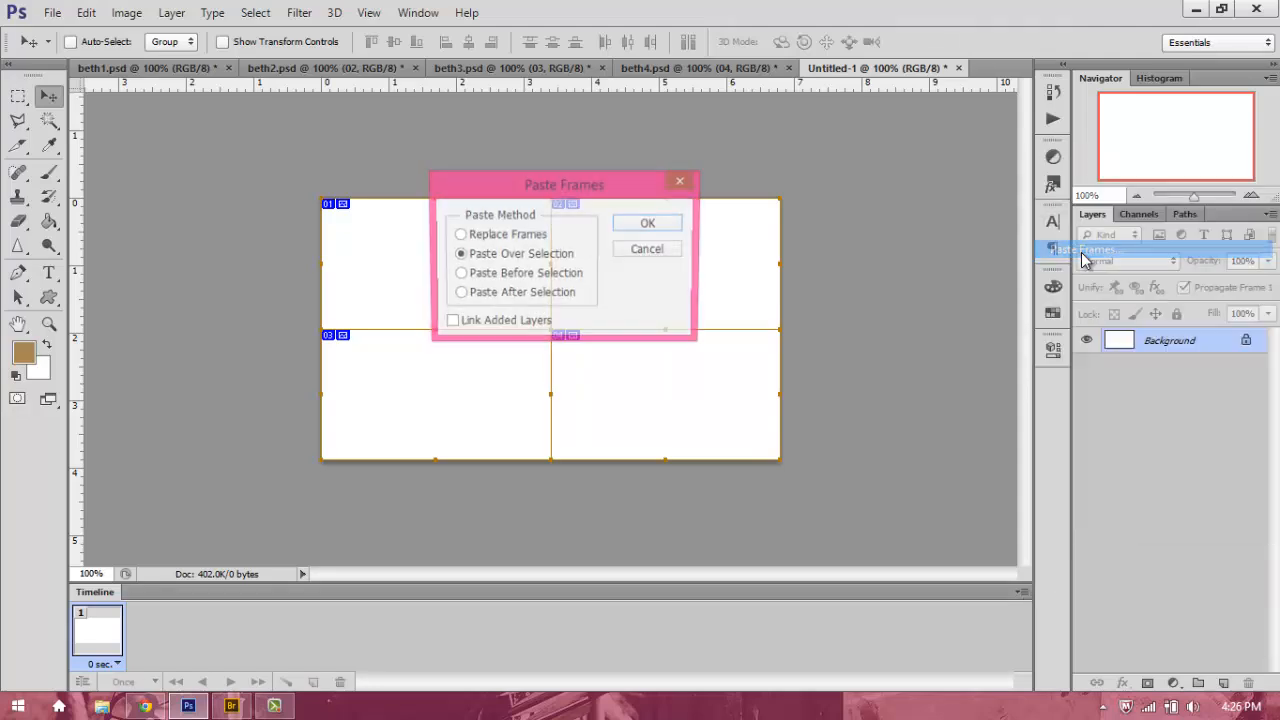
drag(564, 184, 564, 194)
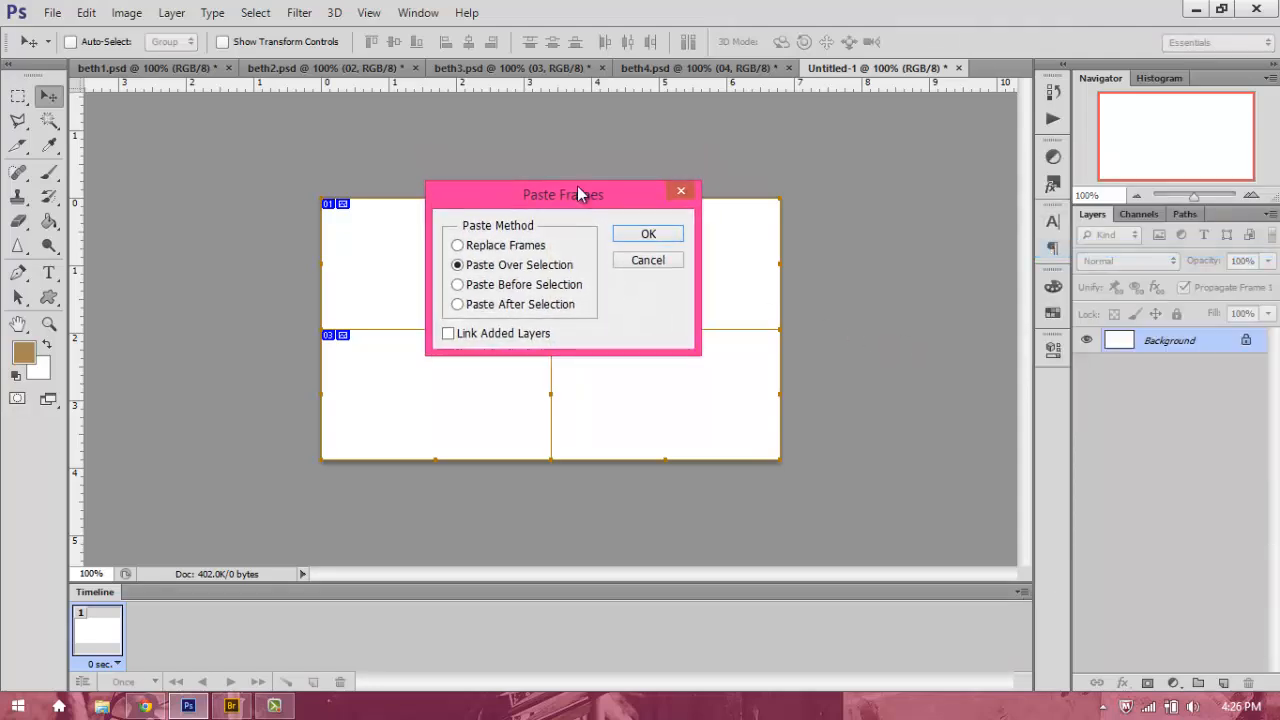
mouse_move(512, 212)
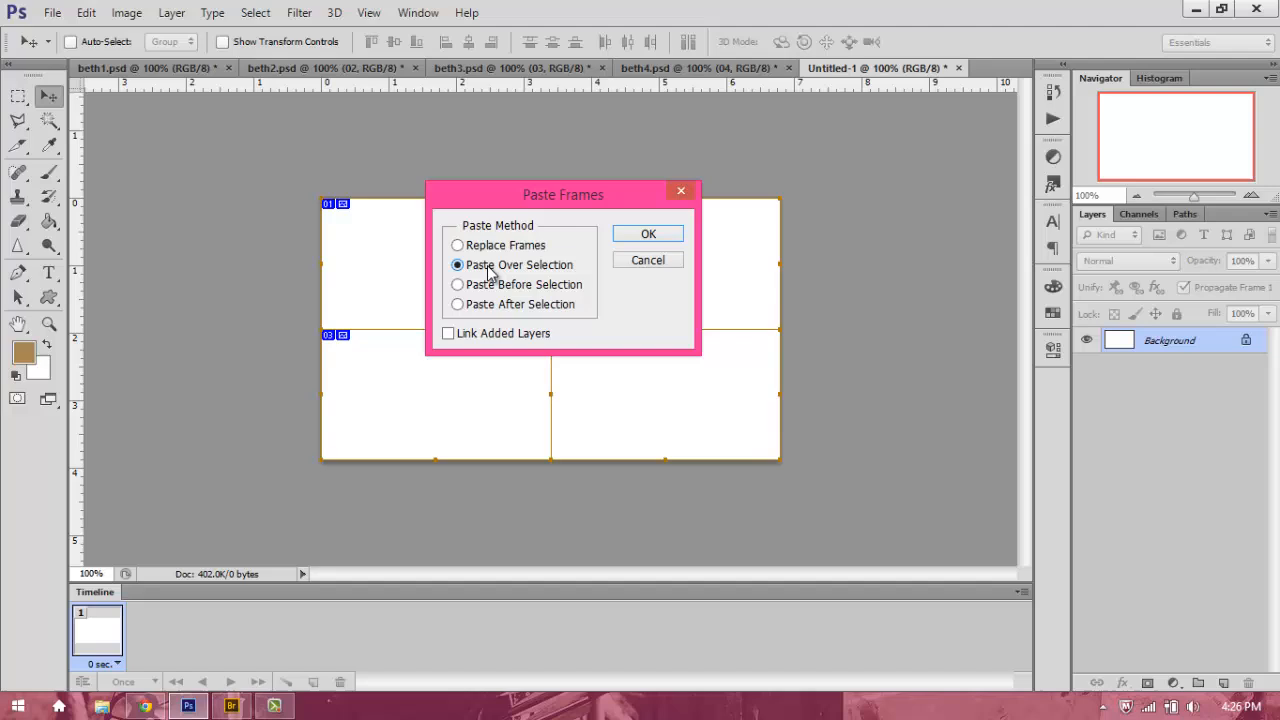
click(648, 232)
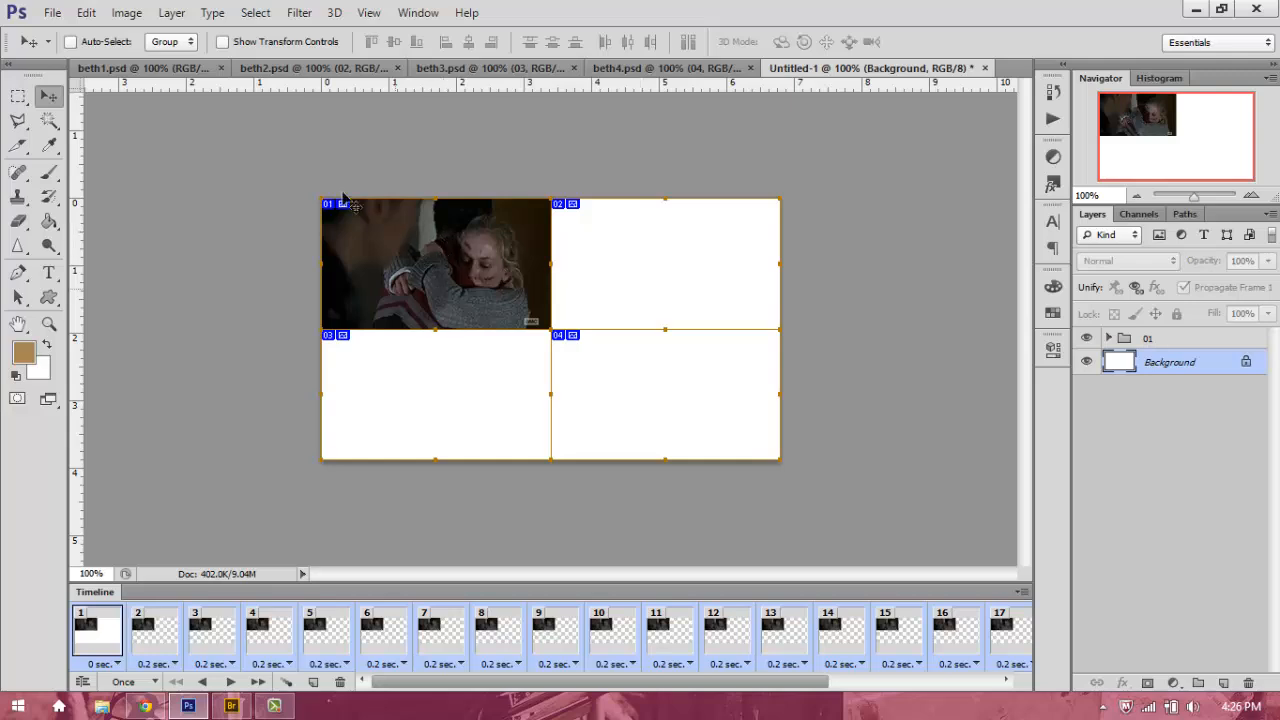
mouse_move(338, 122)
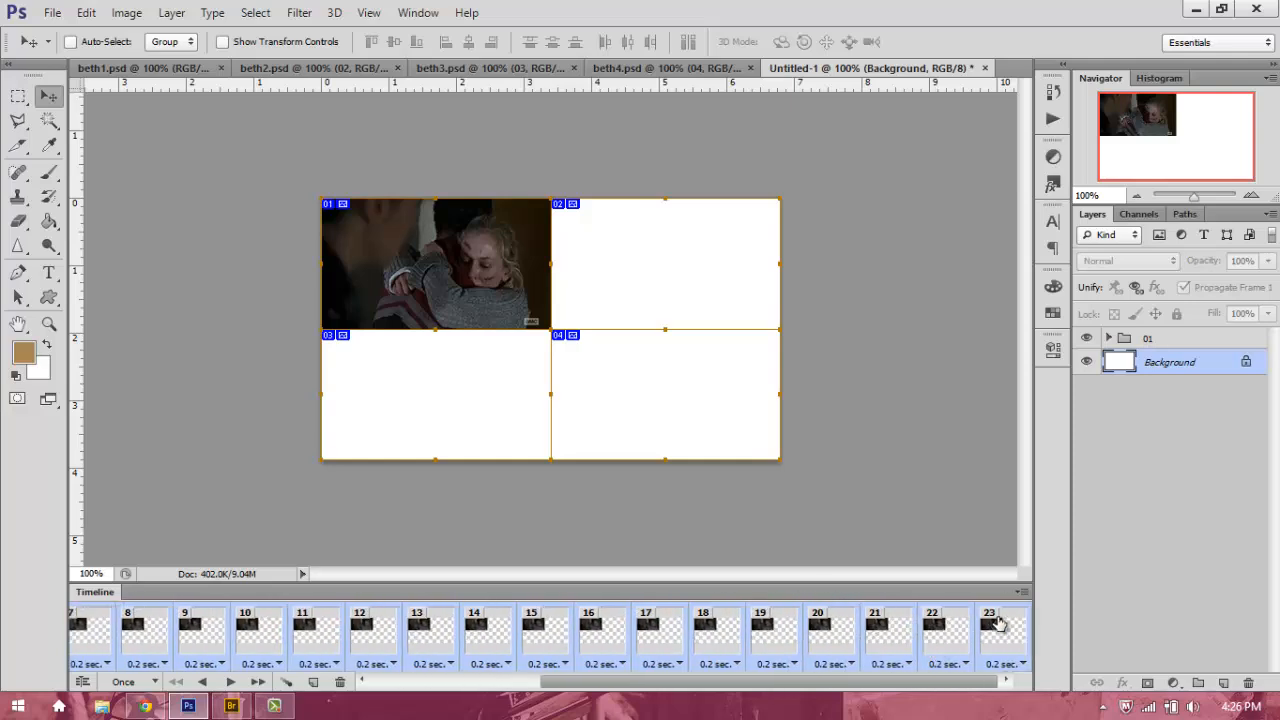
- Paste the second clip's copied frames over the selected frames in Untitled-1
click(1020, 592)
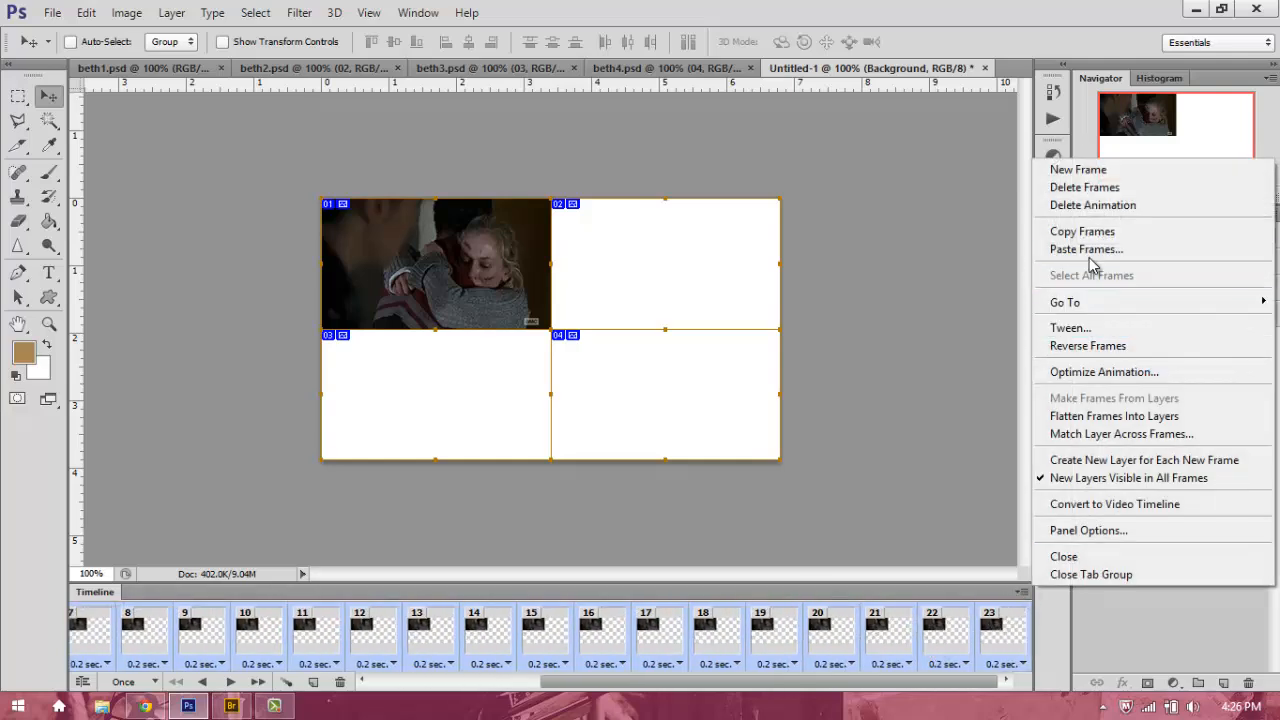
click(1084, 248)
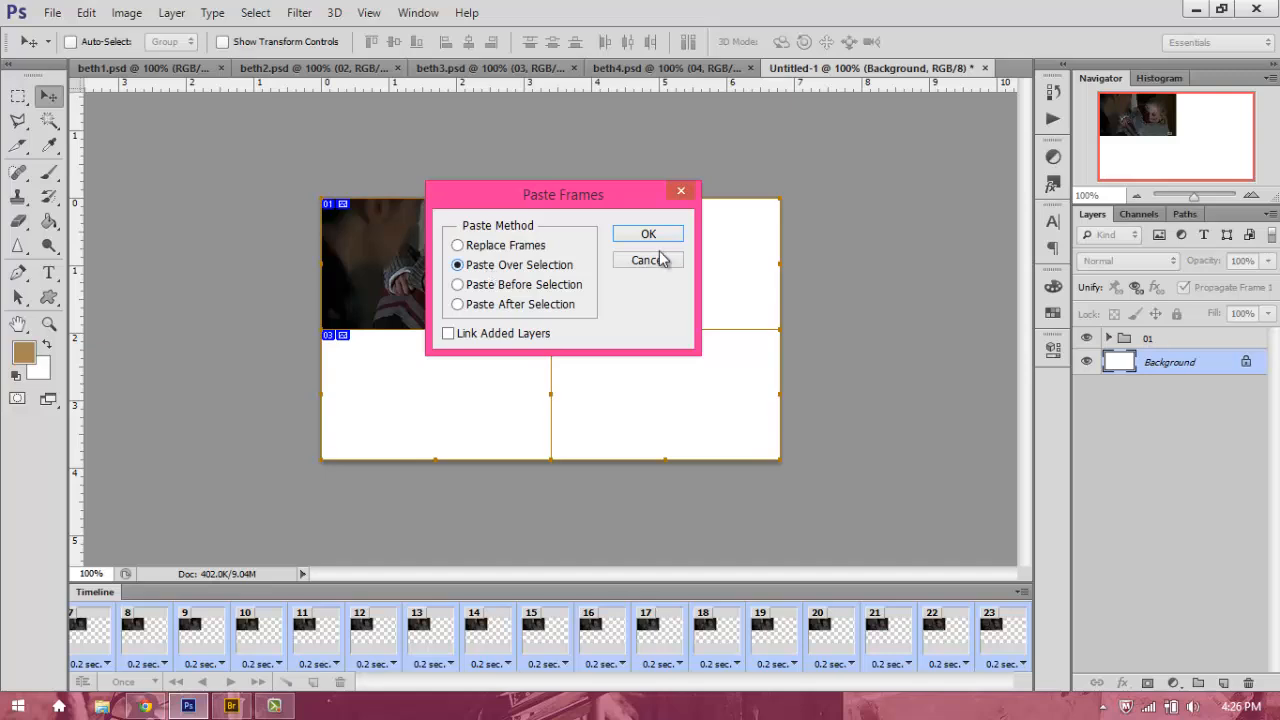
click(648, 232)
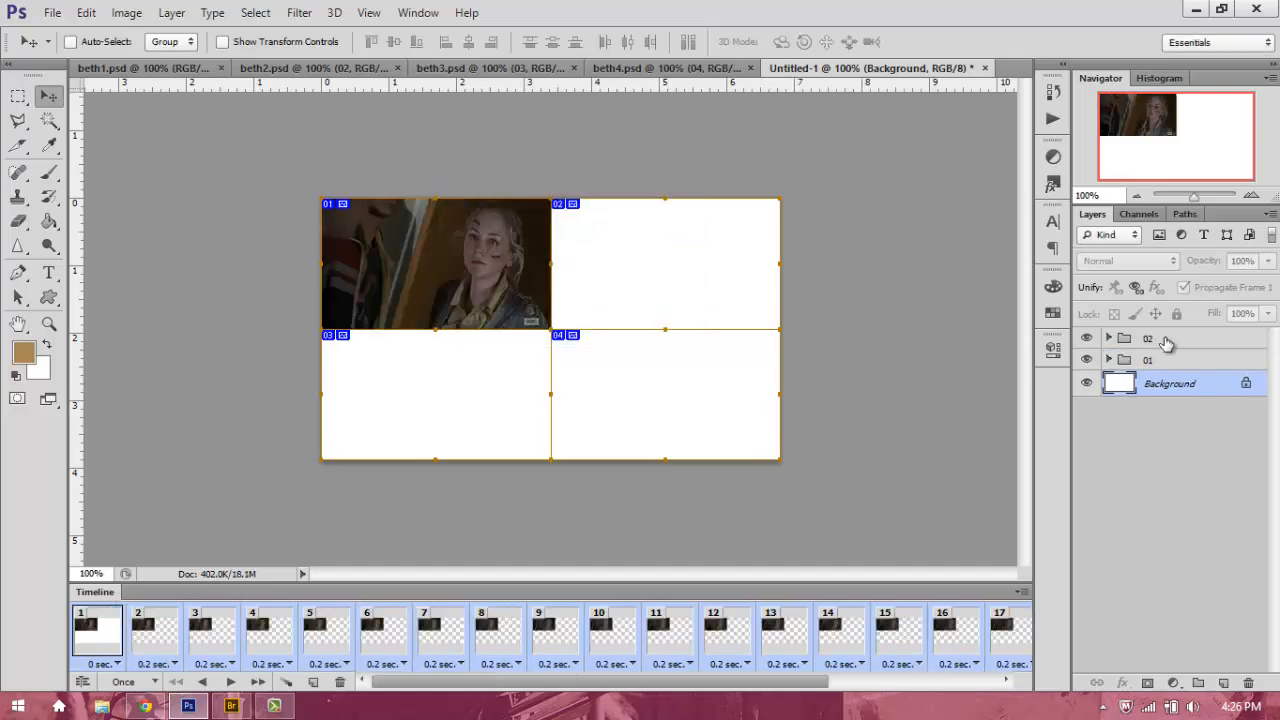
click(1148, 338)
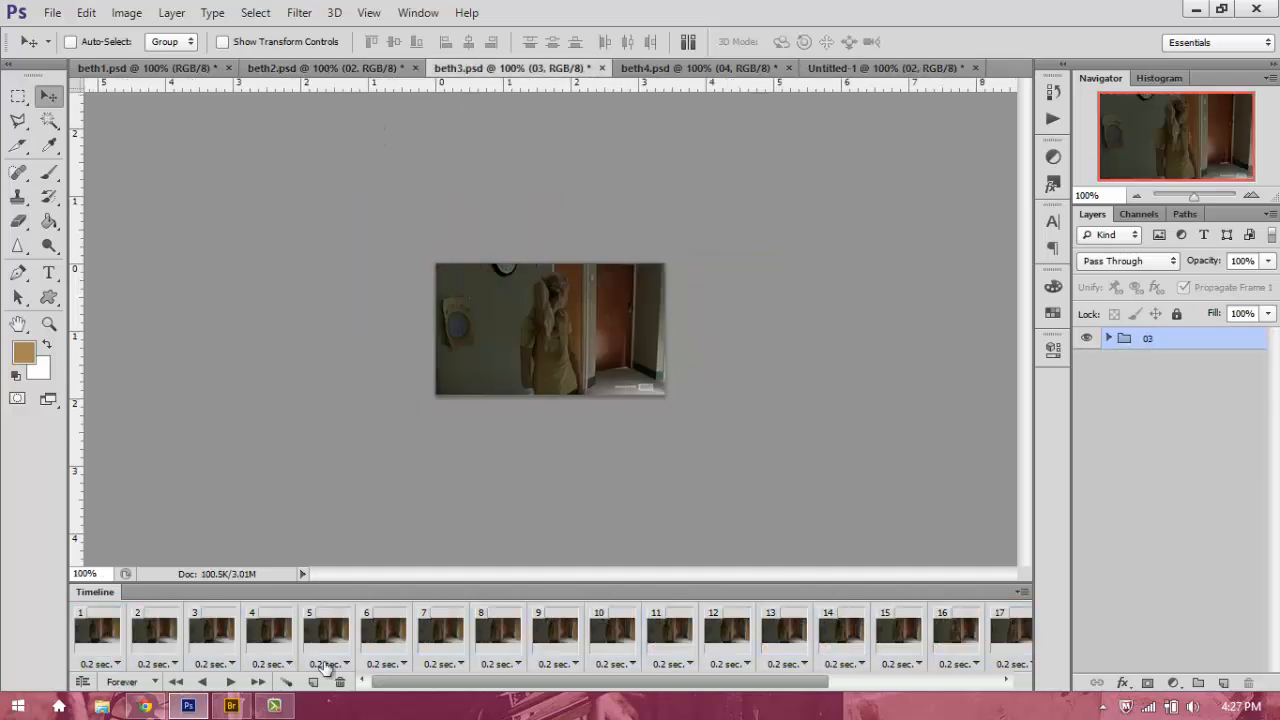
- Paste the remaining clips' frames into the grid so groups 01–04 fill all four cells
scroll(right, 3)
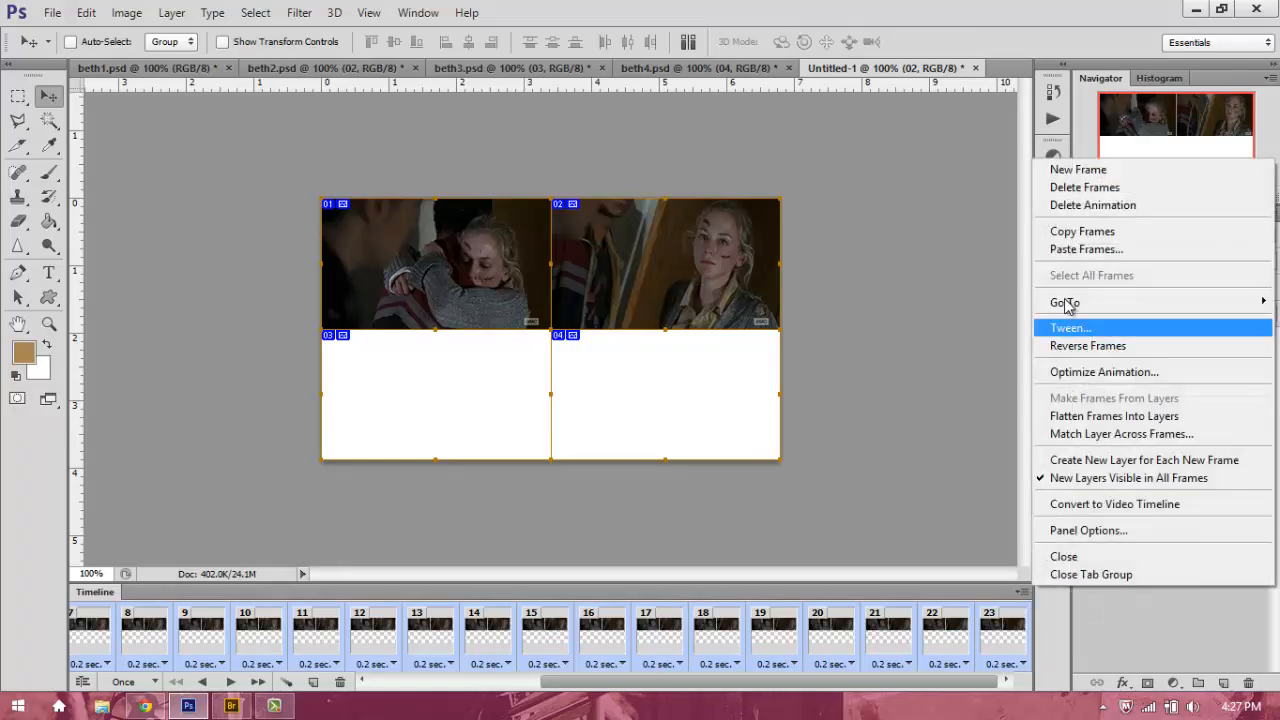
click(1084, 248)
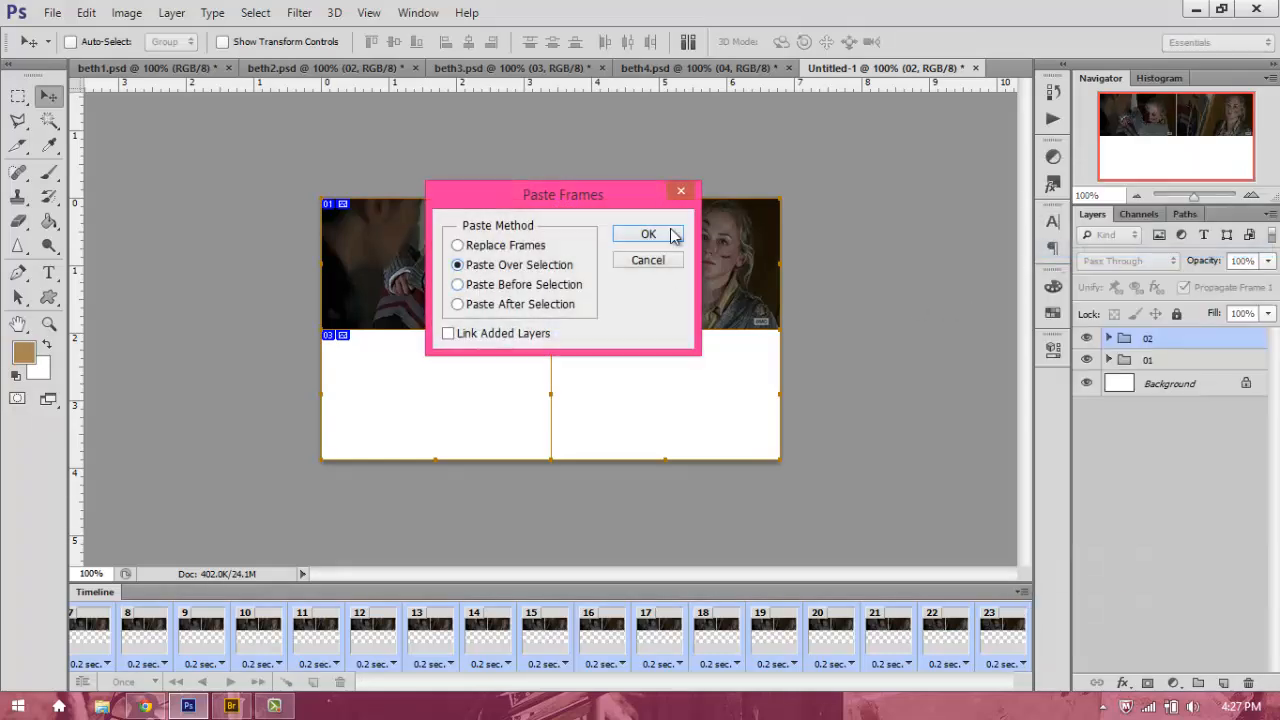
click(648, 232)
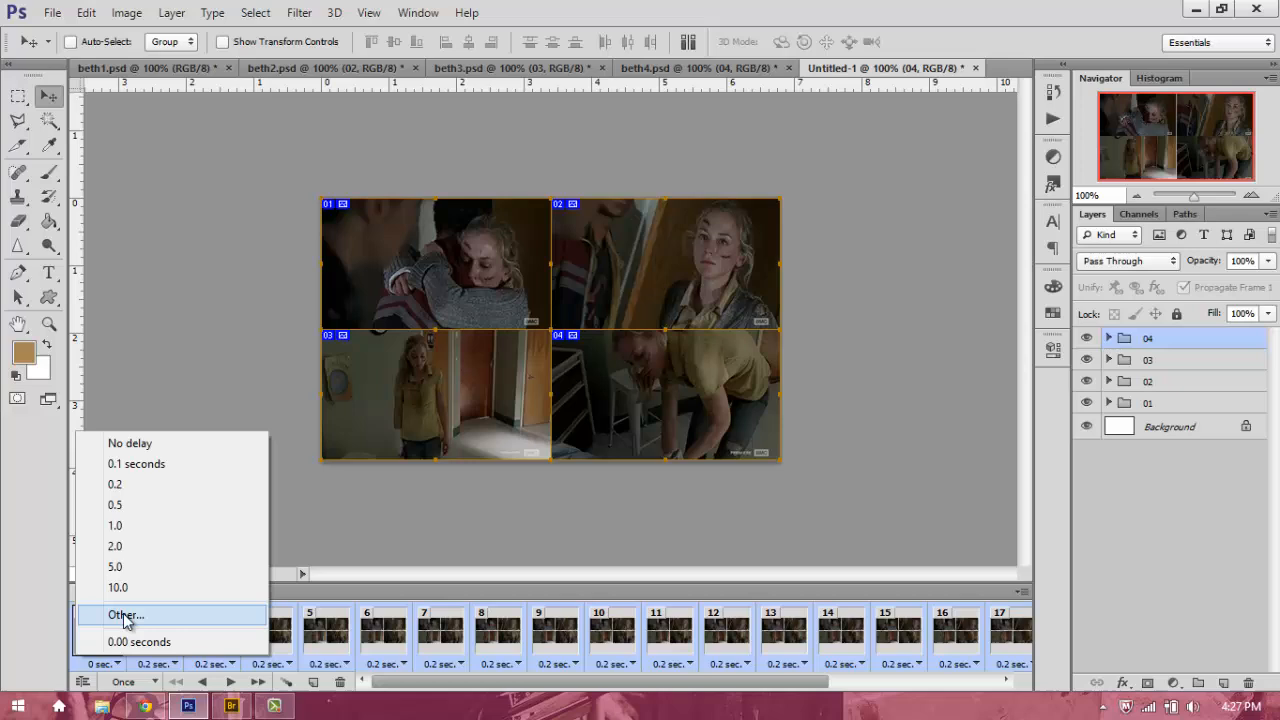
- Give all frames a custom 0.2-second delay and stop the animation preview
click(126, 616)
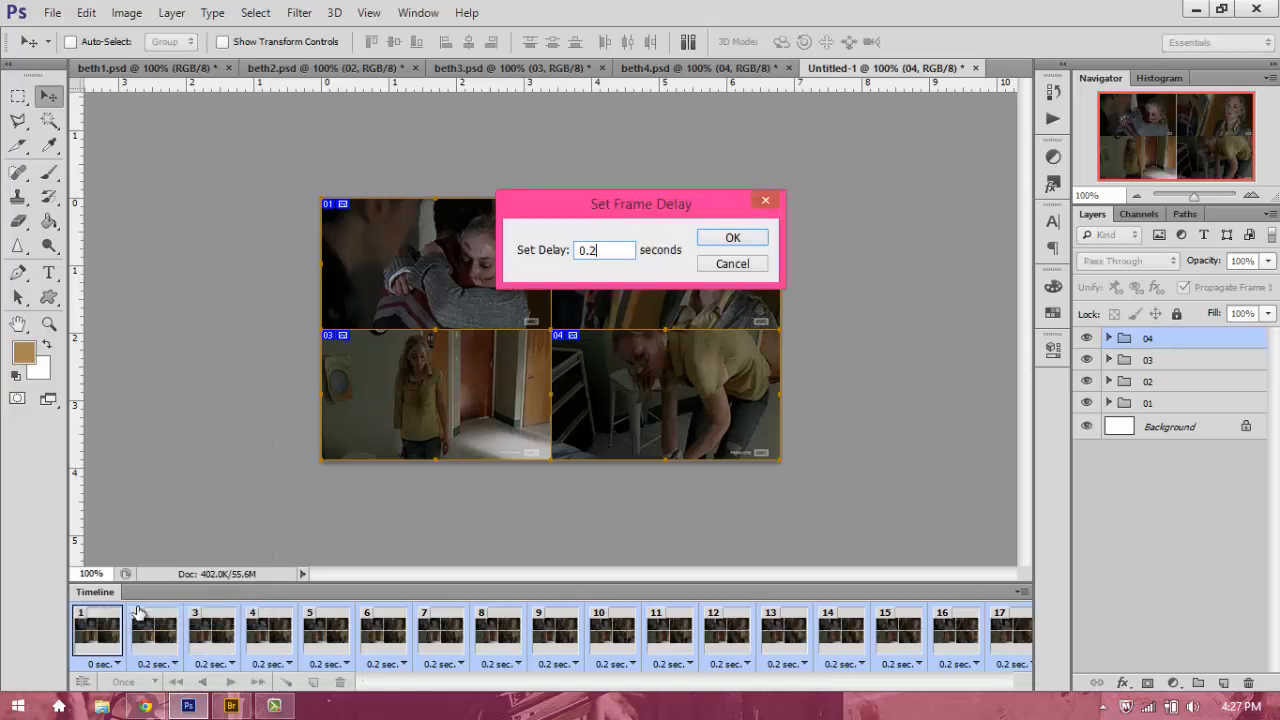
click(732, 236)
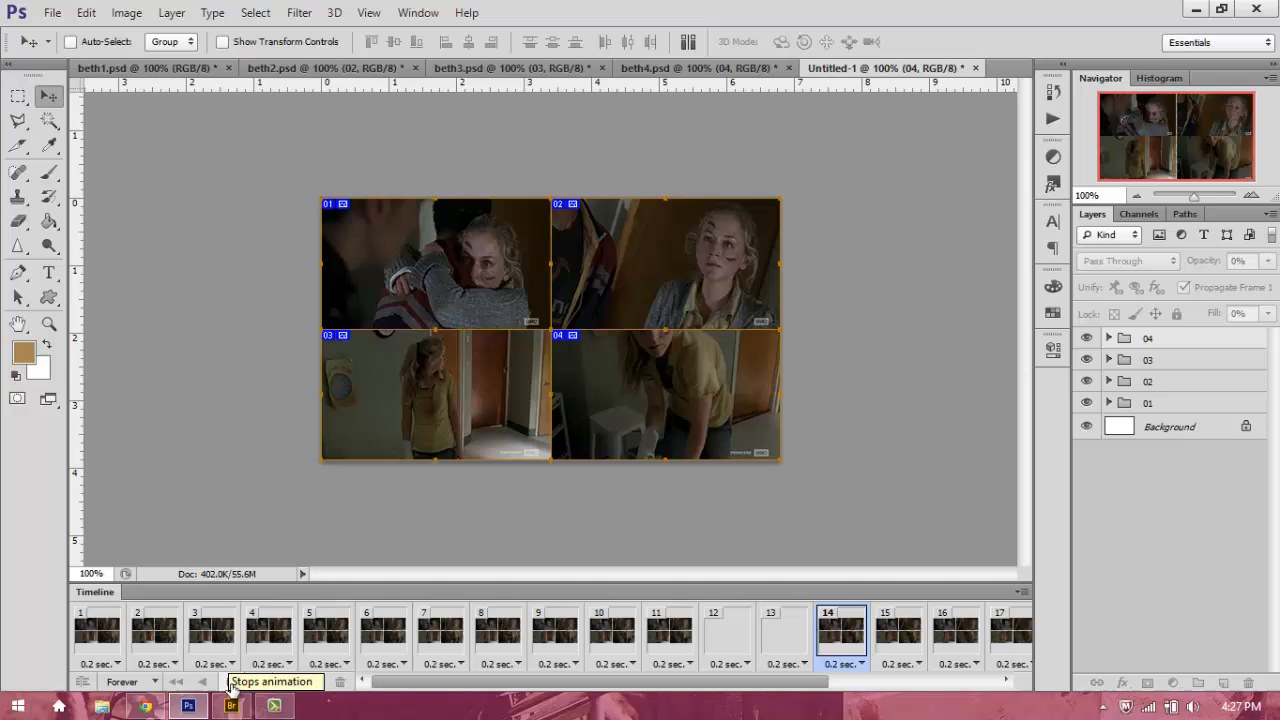
click(96, 628)
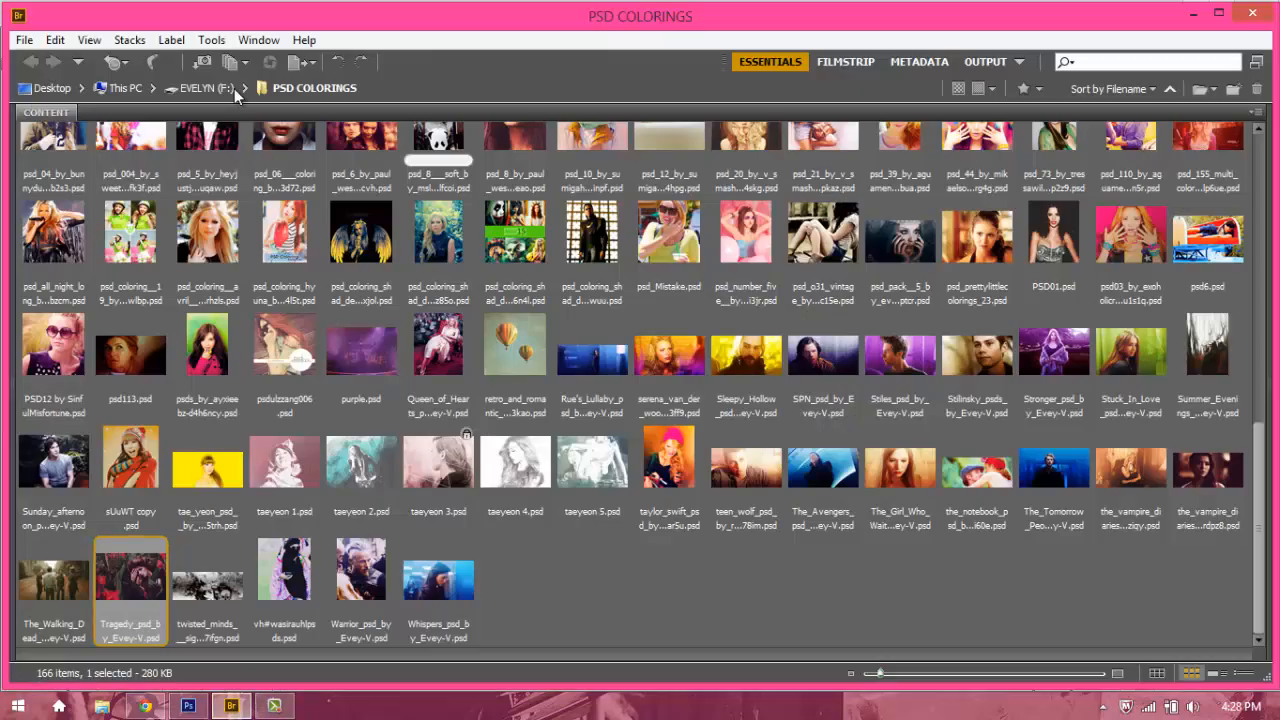
- Browse from EVELYN (F:) through RESOURCES TV COLORINGS and The Walking Dead to MY PSD COLORINGS and pick a coloring PSD
click(204, 88)
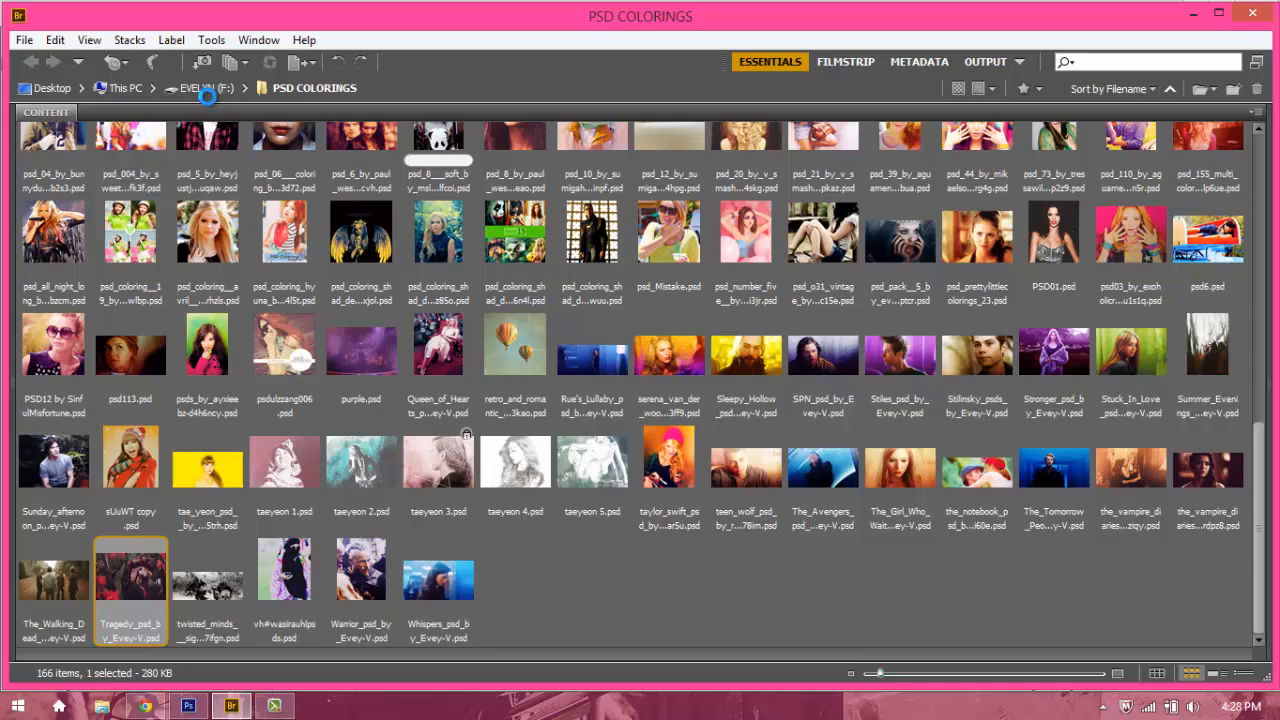
click(200, 88)
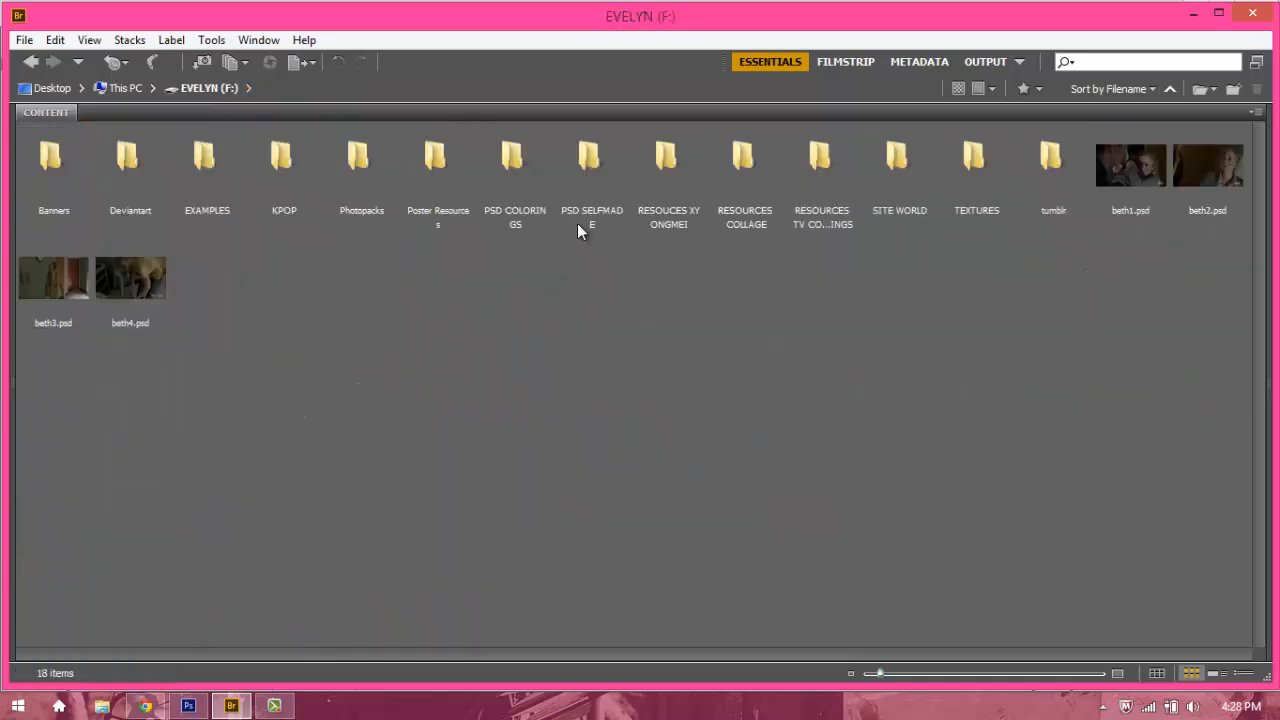
double_click(822, 160)
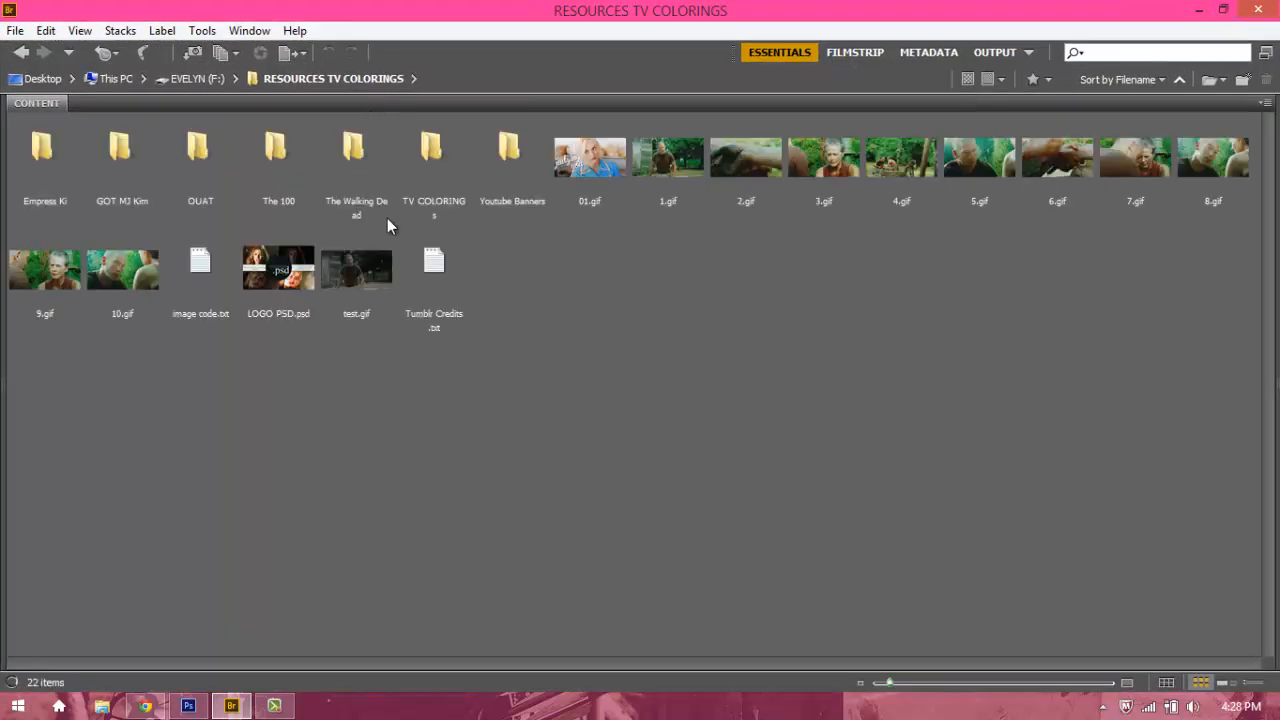
click(432, 148)
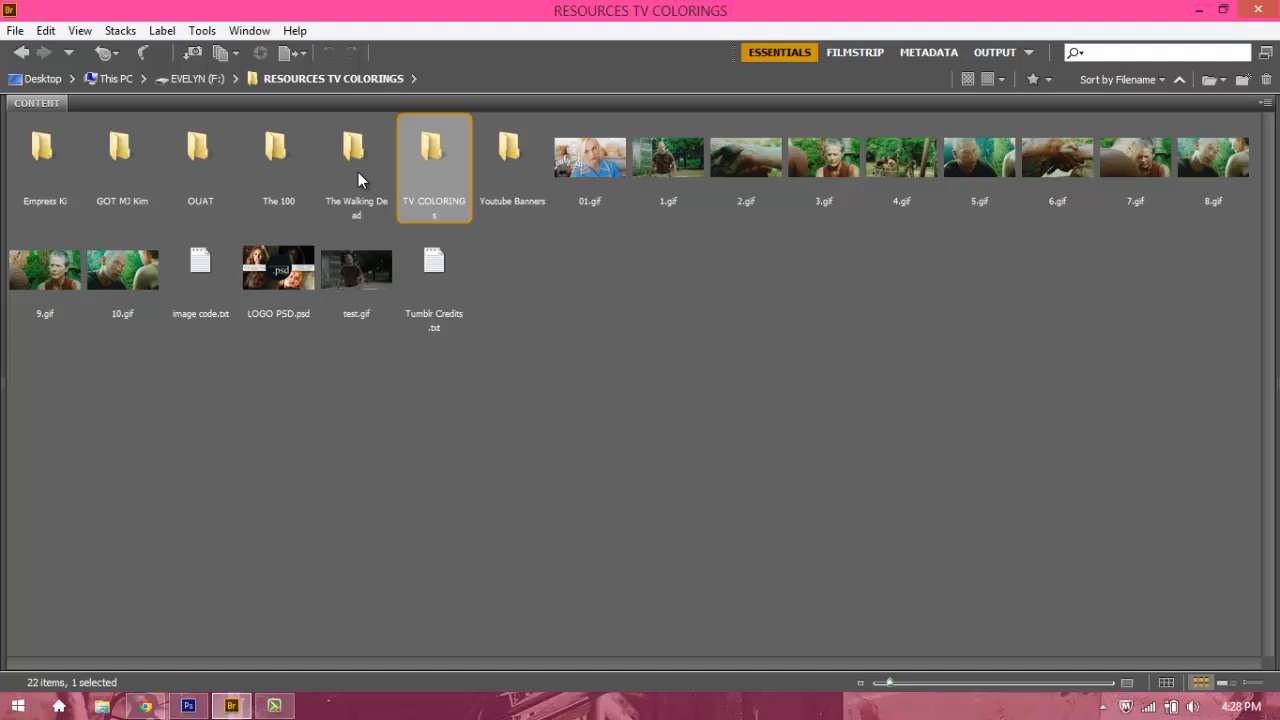
double_click(356, 148)
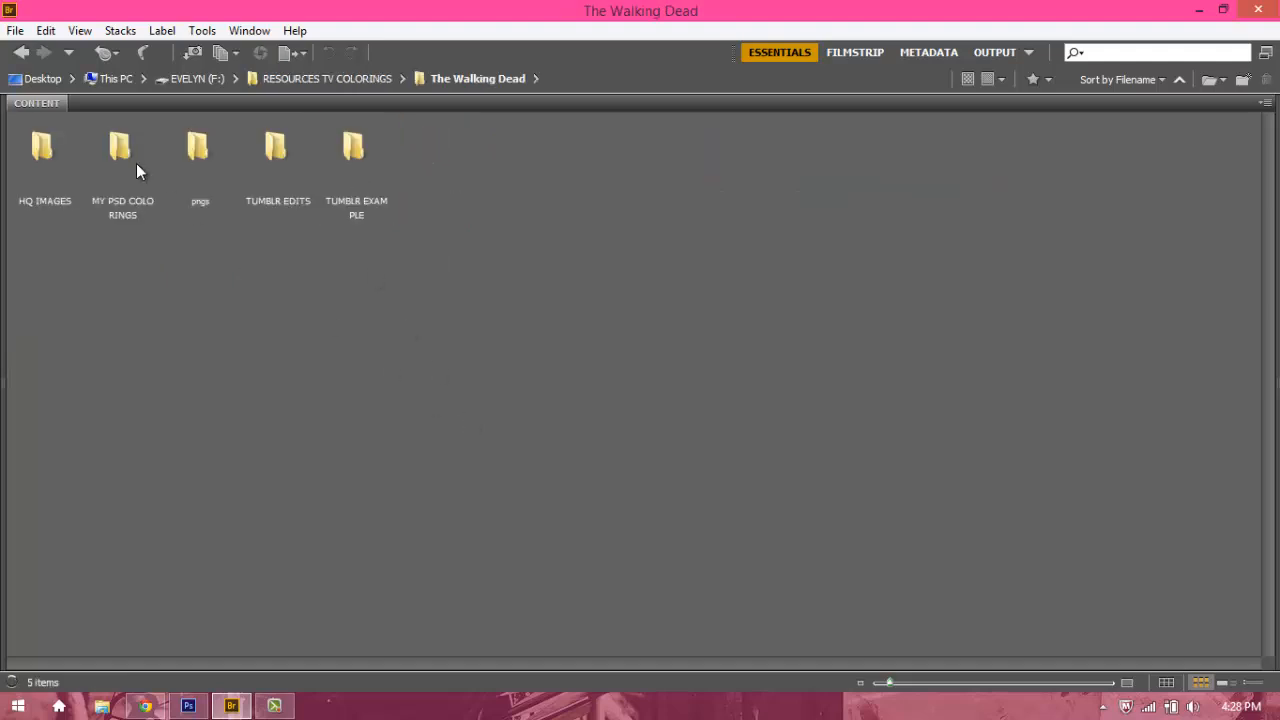
double_click(122, 148)
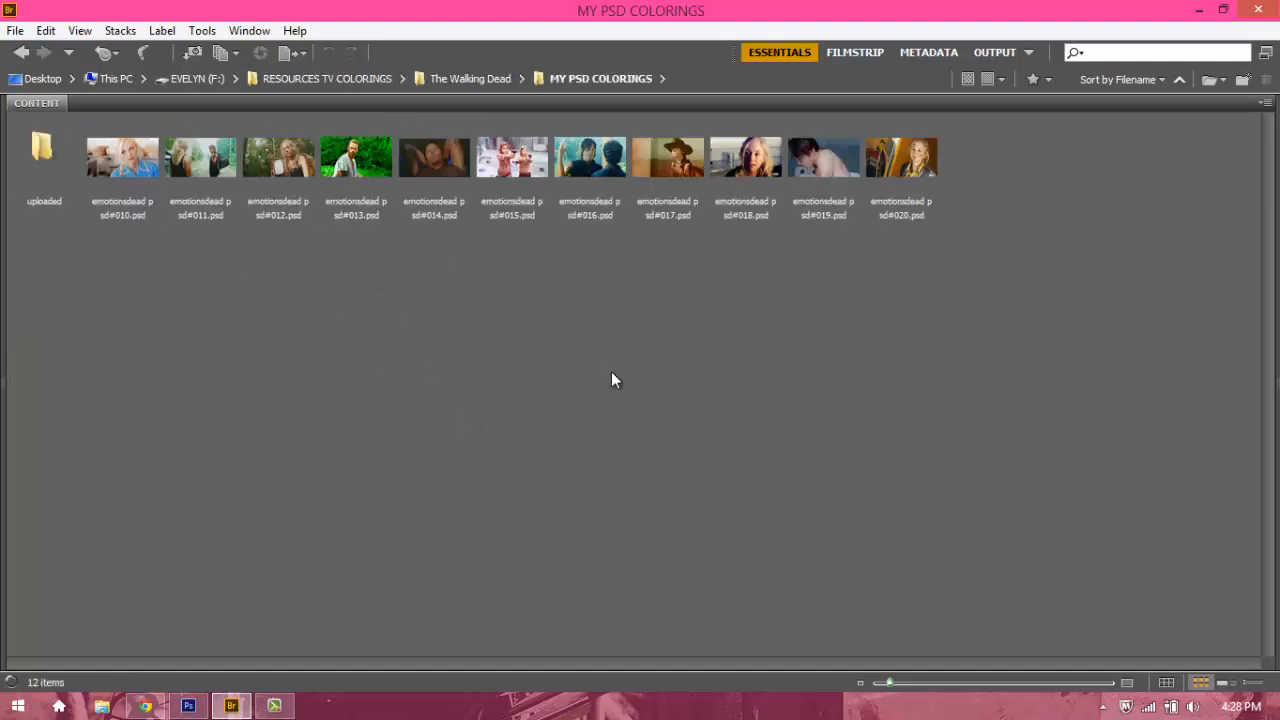
click(900, 156)
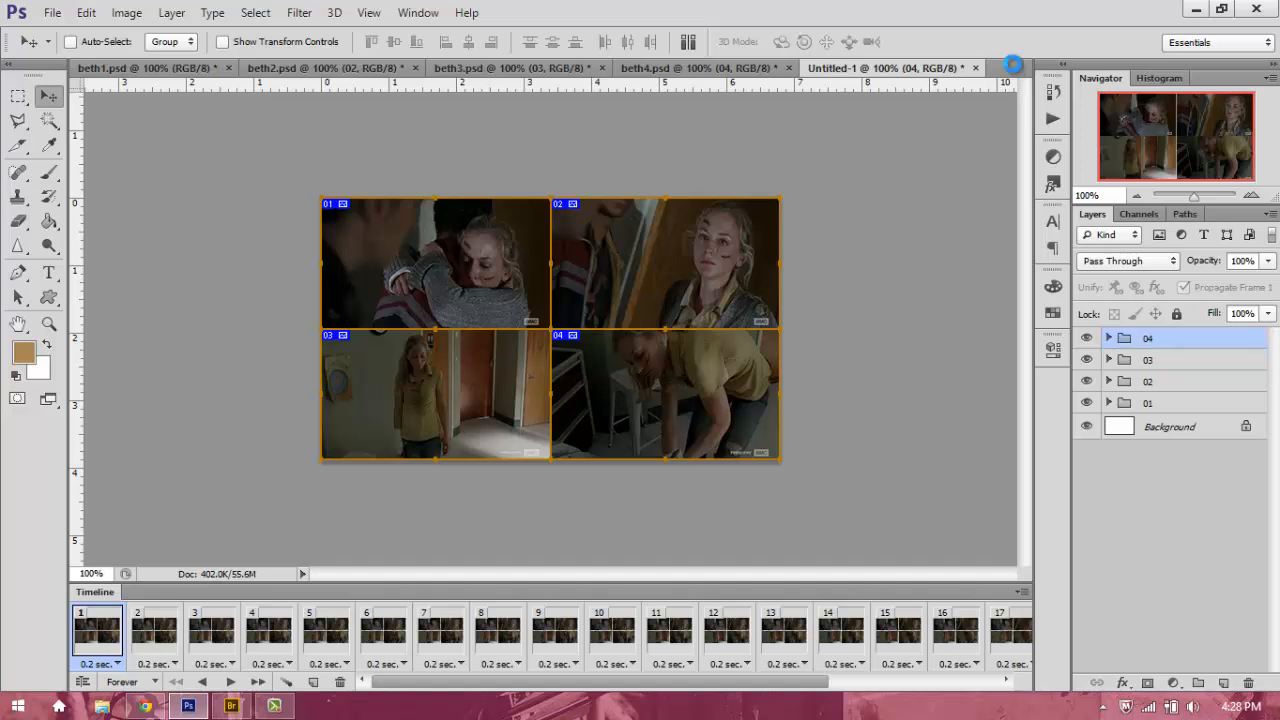
- Return to the Untitled-1 grid document to receive the warm coloring group
click(844, 68)
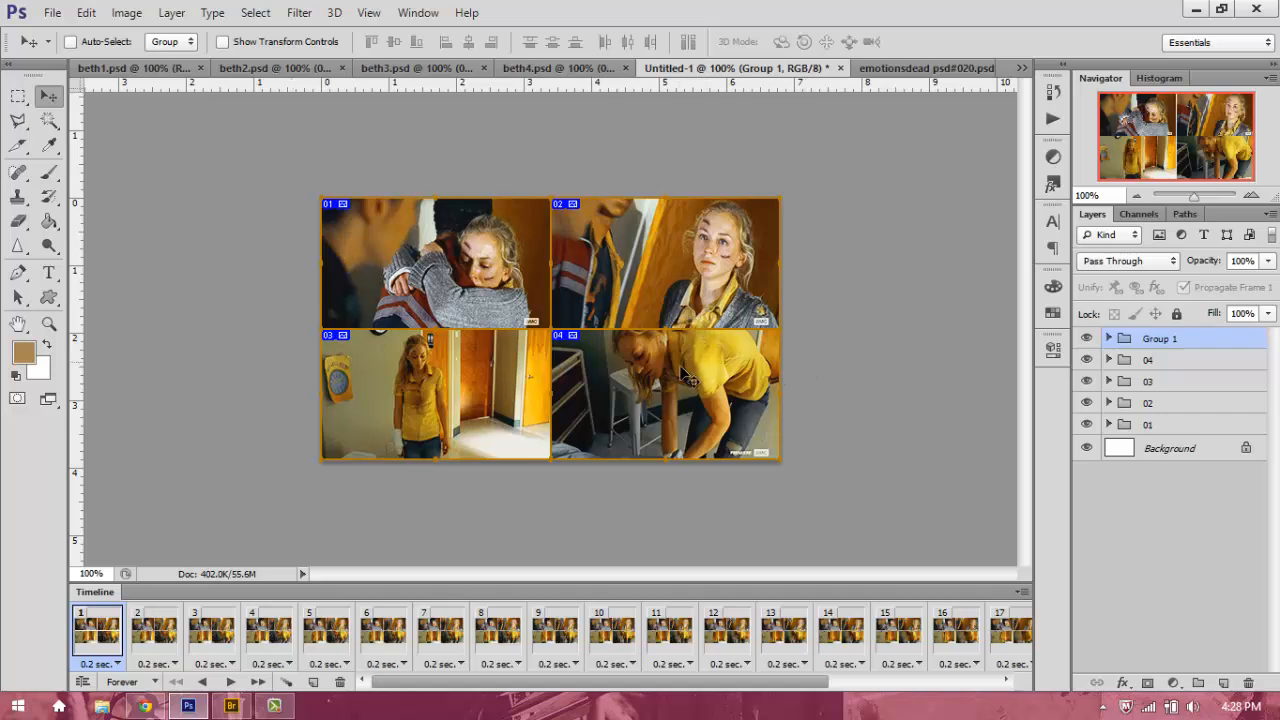
mouse_move(424, 400)
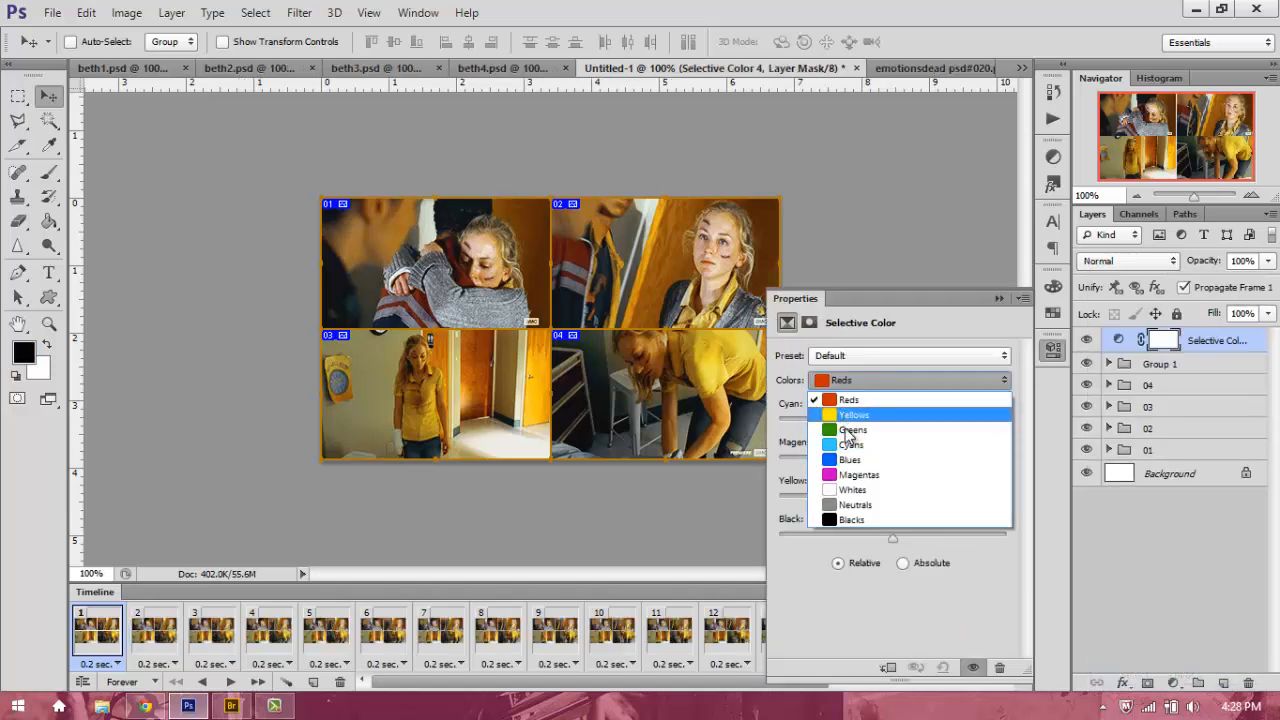
- Choose a Selective Color range and fill its layer mask inside the marquee selection
click(852, 414)
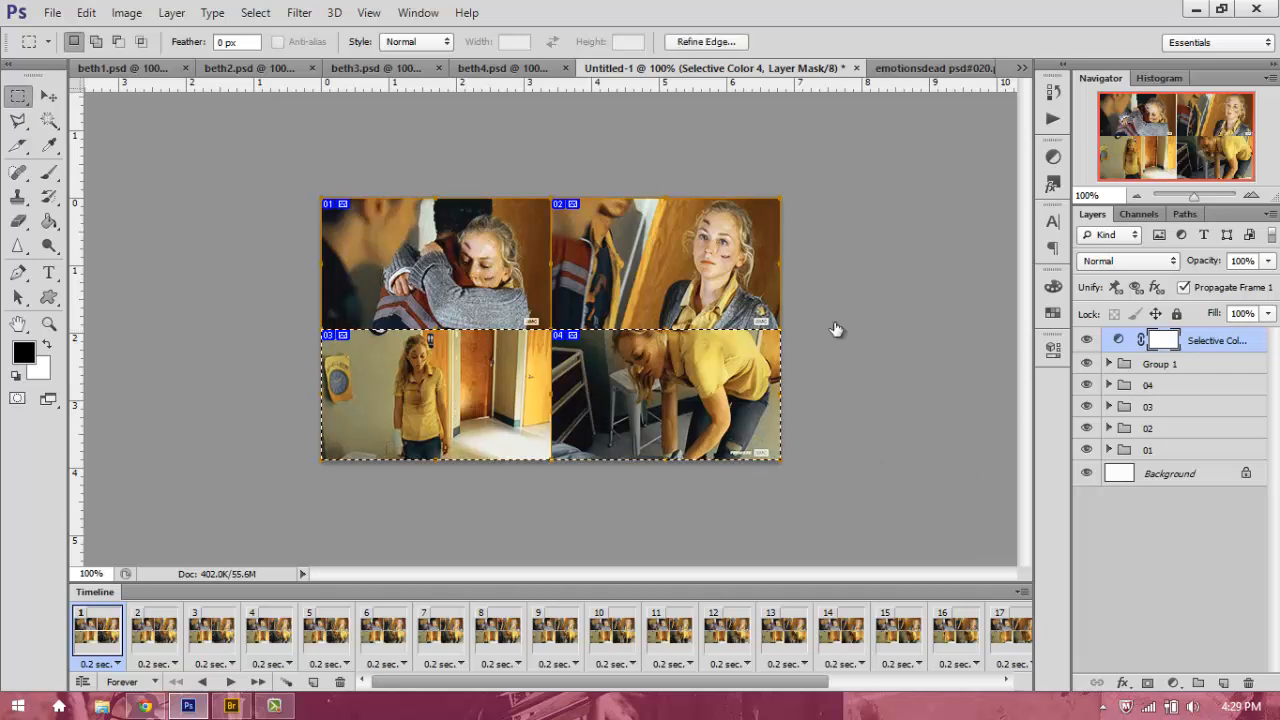
click(48, 220)
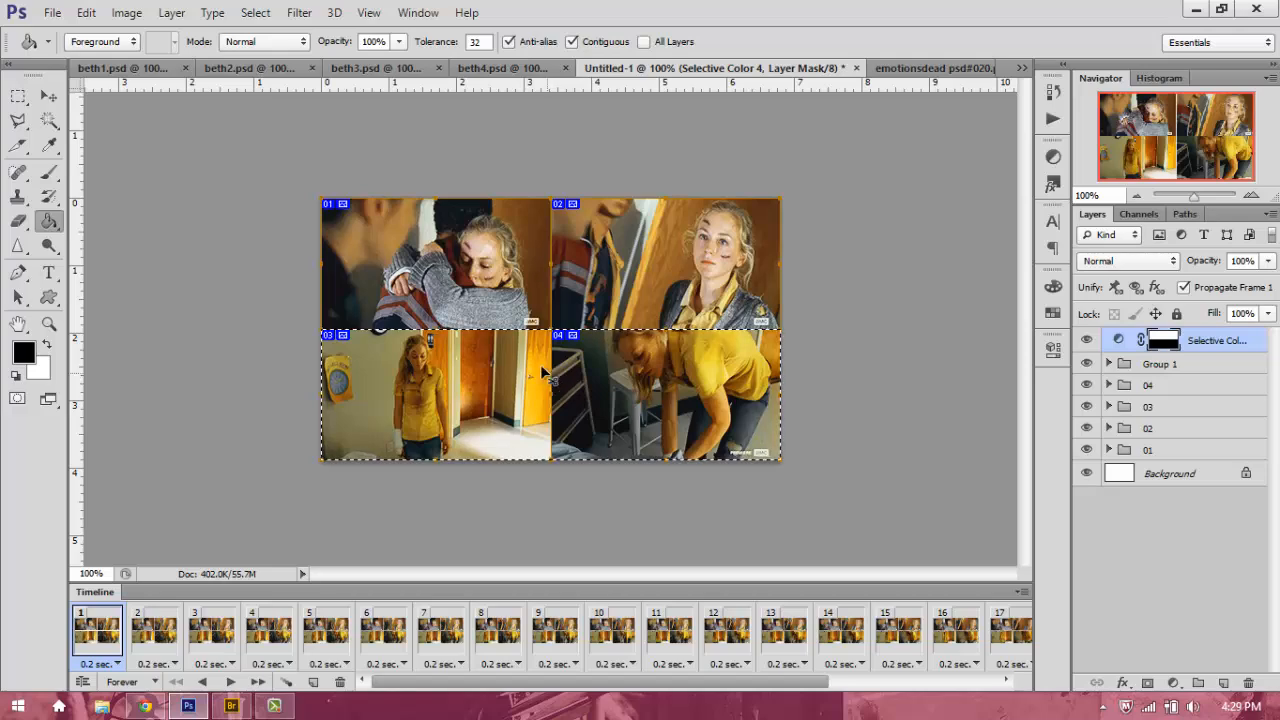
click(256, 12)
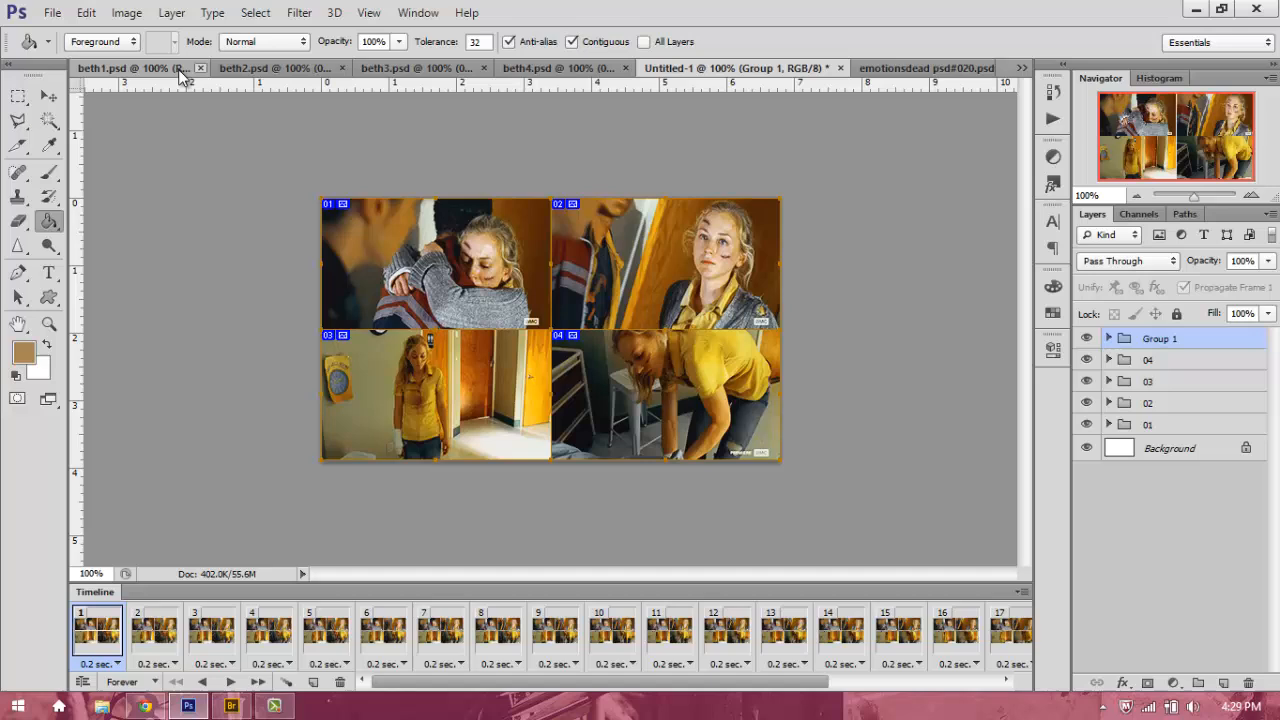
- Glance at the beth1 and beth2 clip documents, then return to the combined 2×2 grid
click(140, 68)
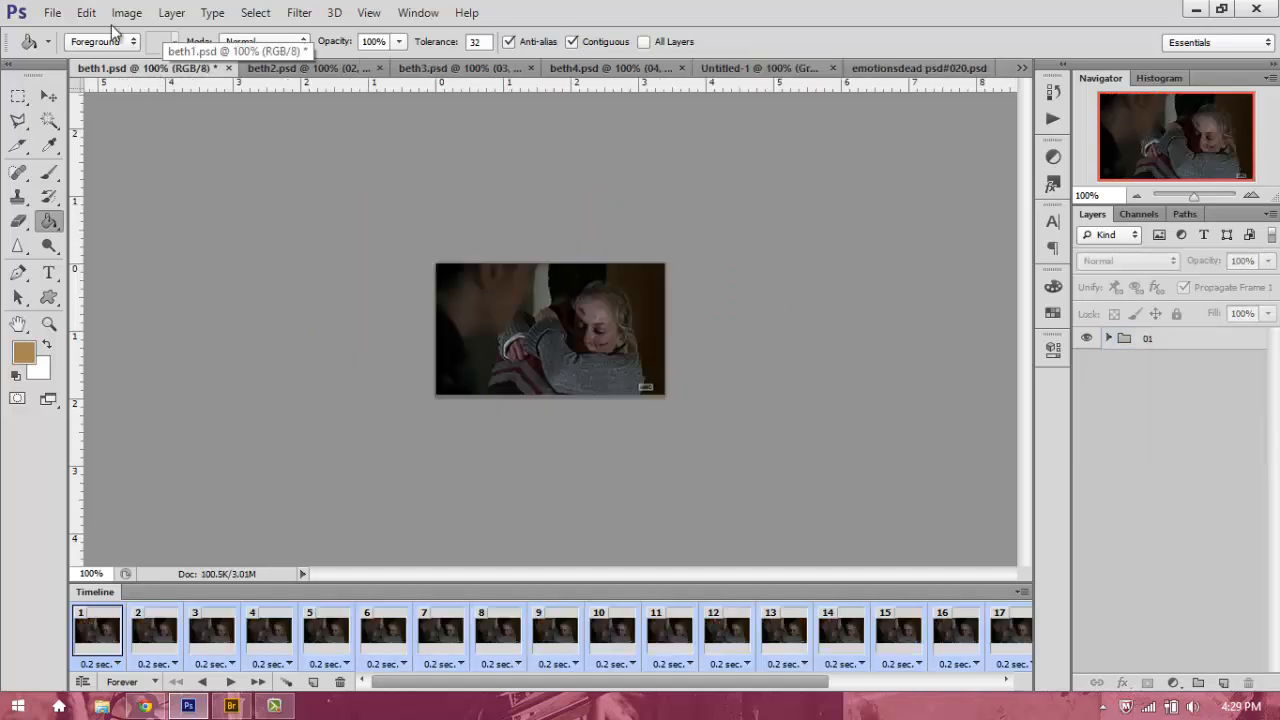
click(52, 12)
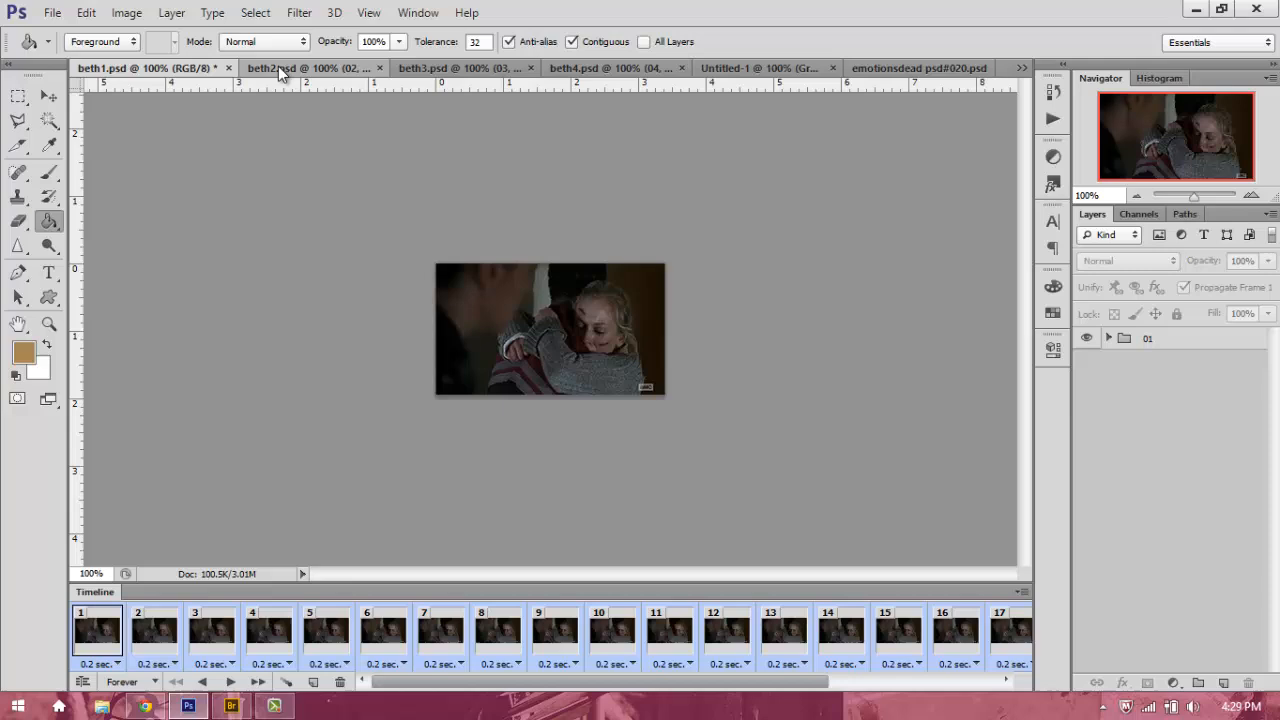
click(290, 68)
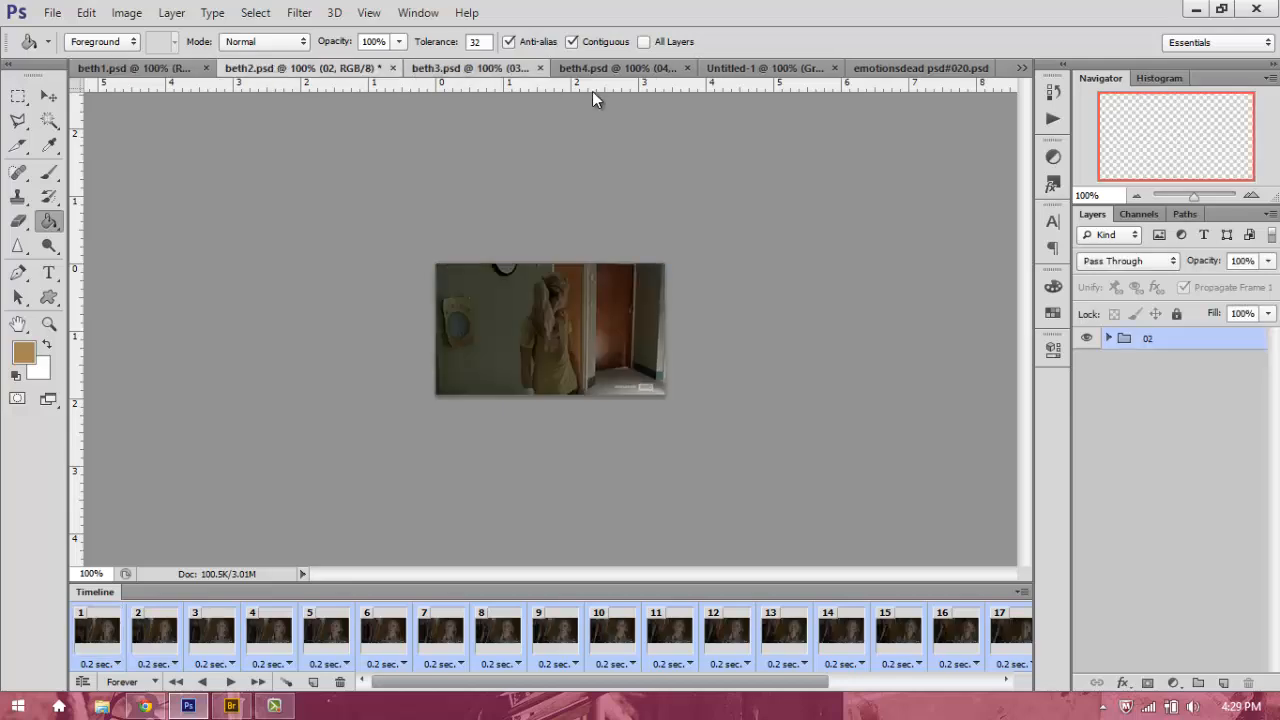
click(600, 68)
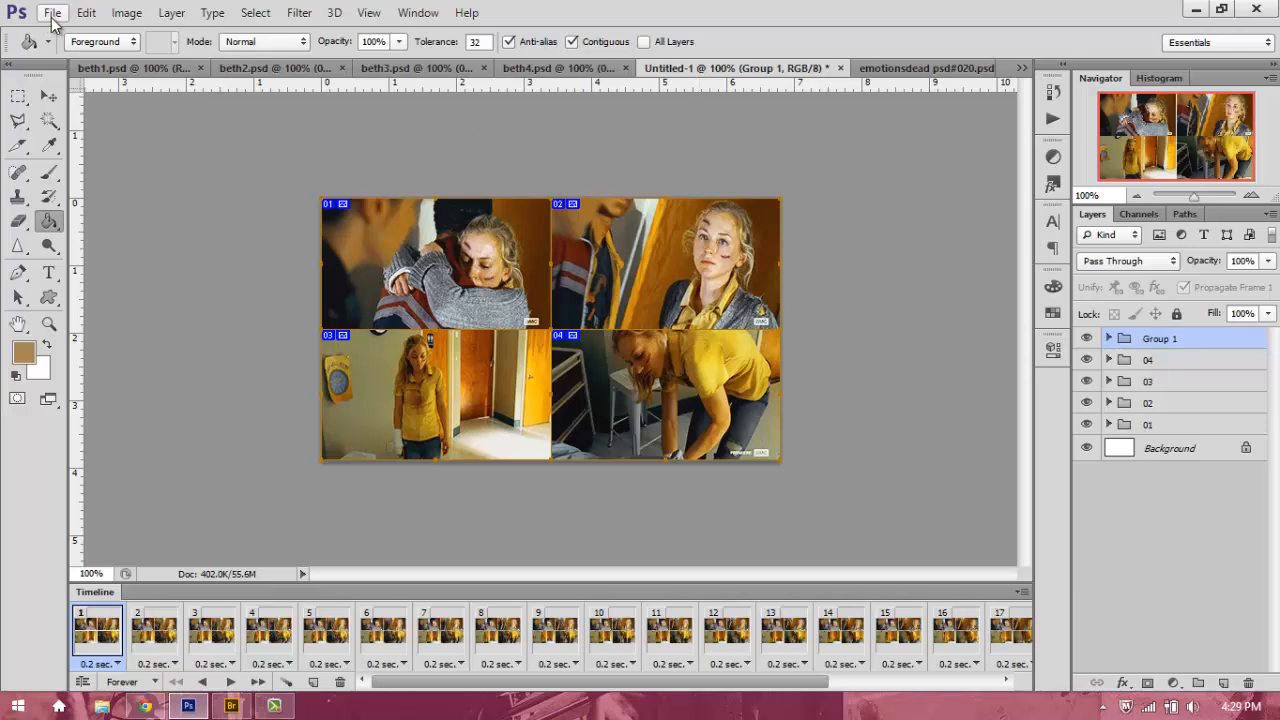
- Bring up Save for Web previewing the grid as a 256-colour Selective GIF looping Forever
click(52, 12)
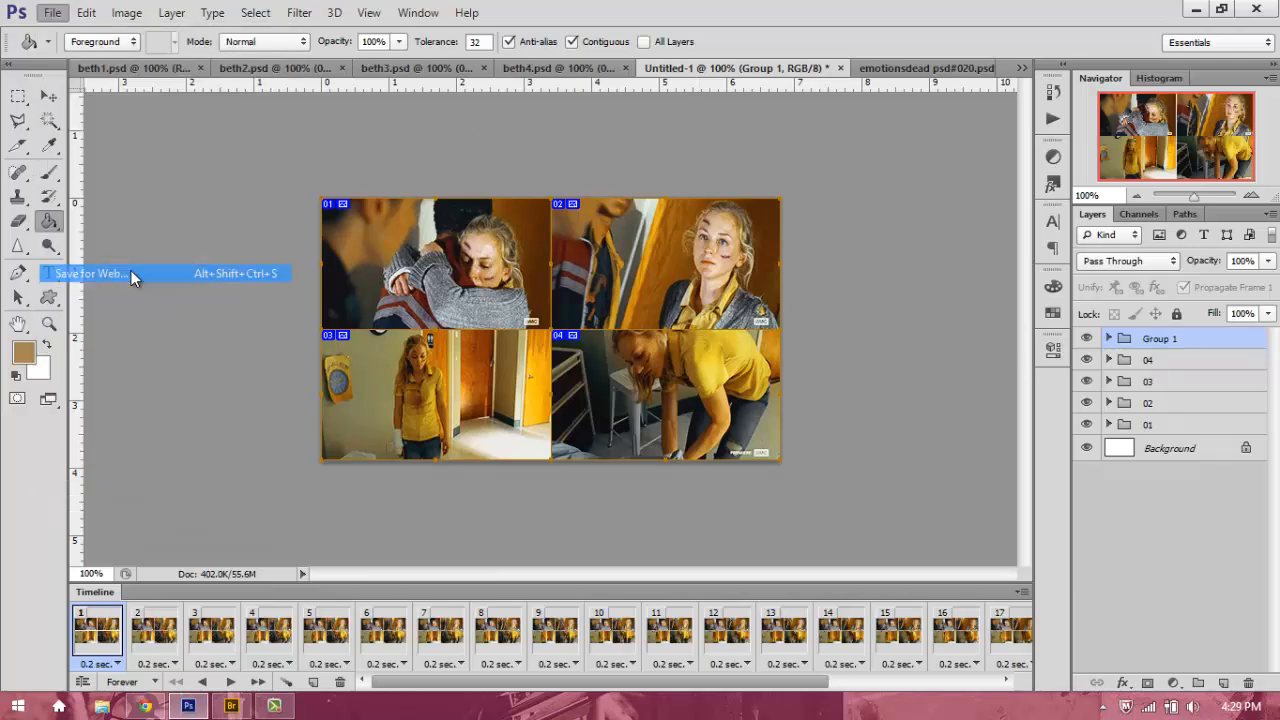
click(88, 272)
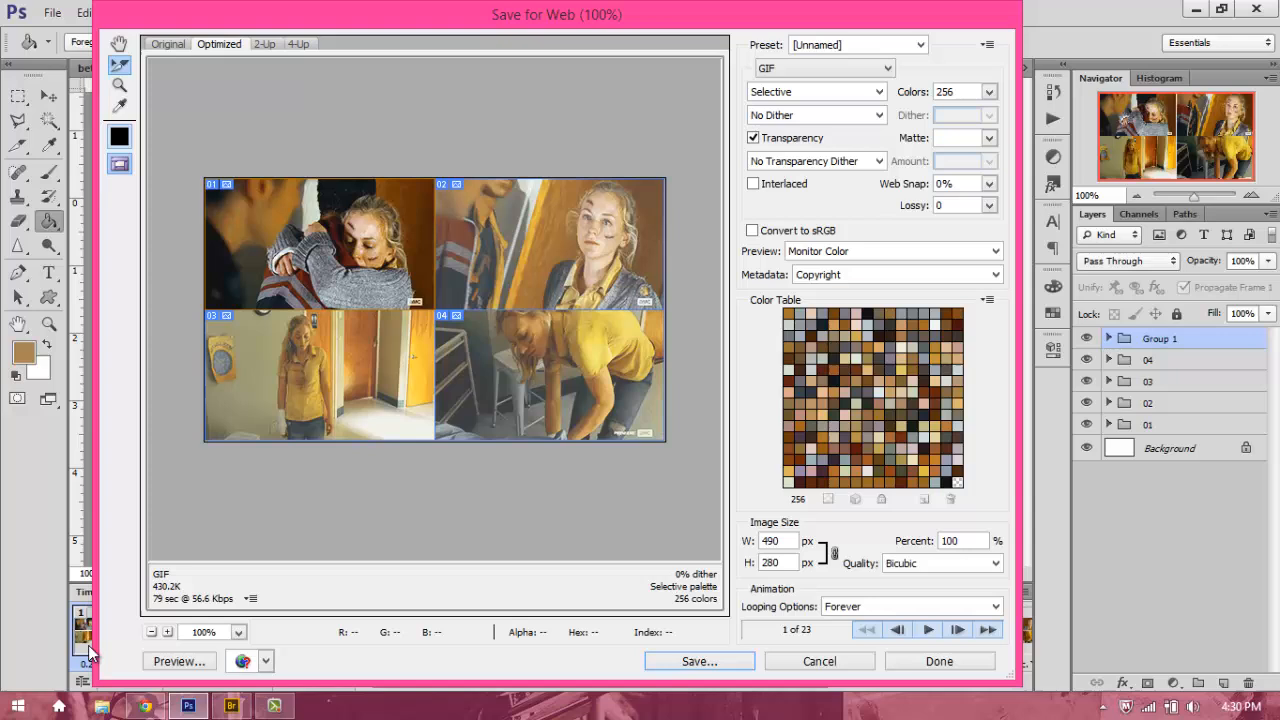
mouse_move(164, 596)
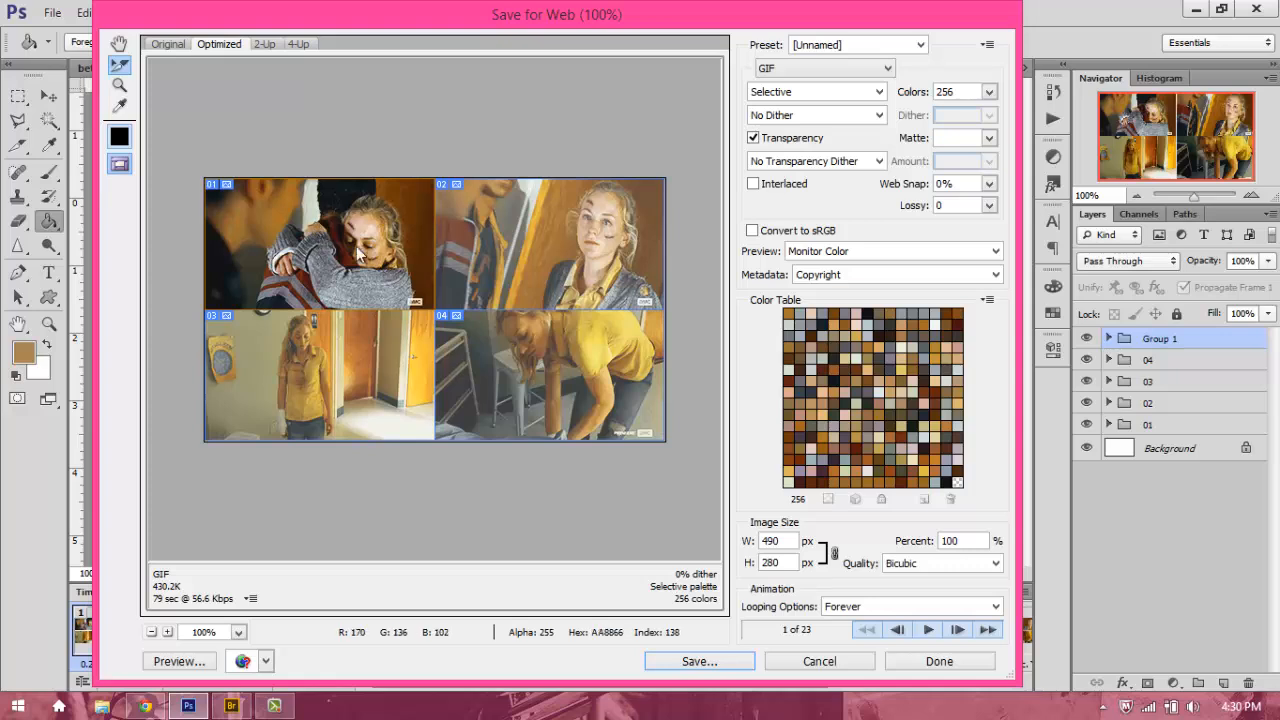
mouse_move(296, 410)
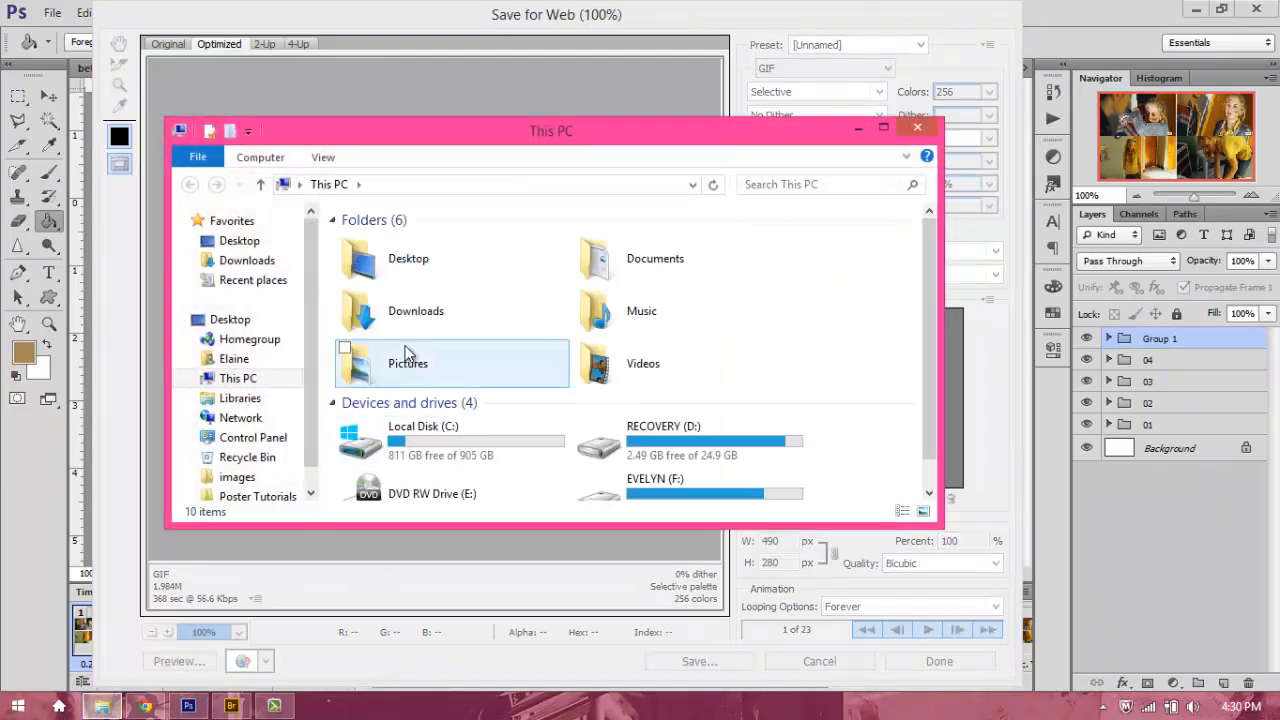
- Save the GIF slices into Desktop\images inside a new 'be good' folder
double_click(408, 364)
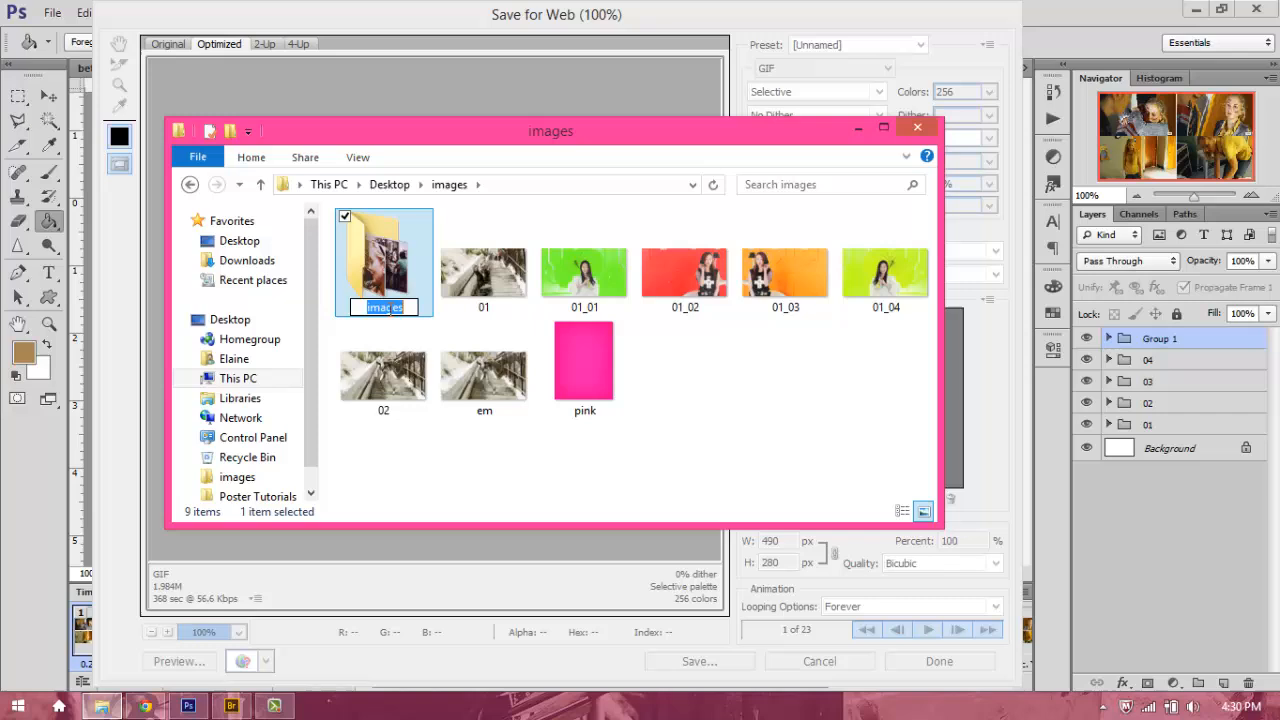
text(be go)
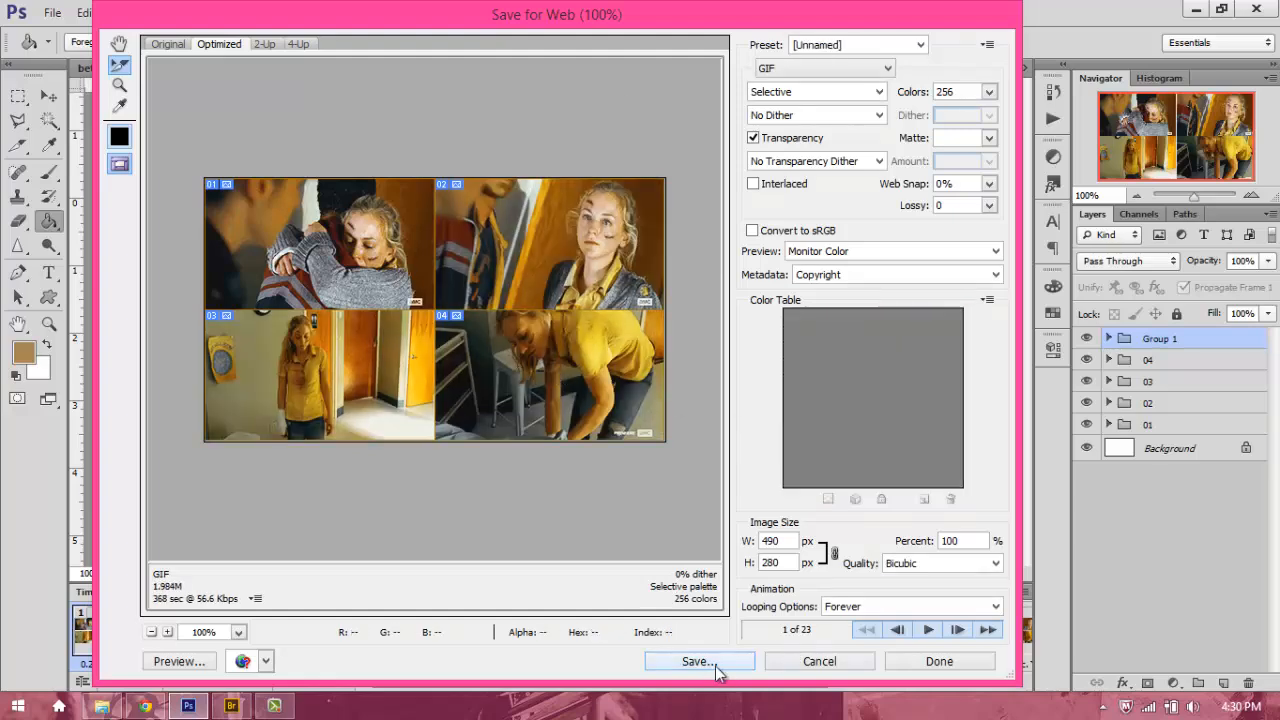
click(698, 660)
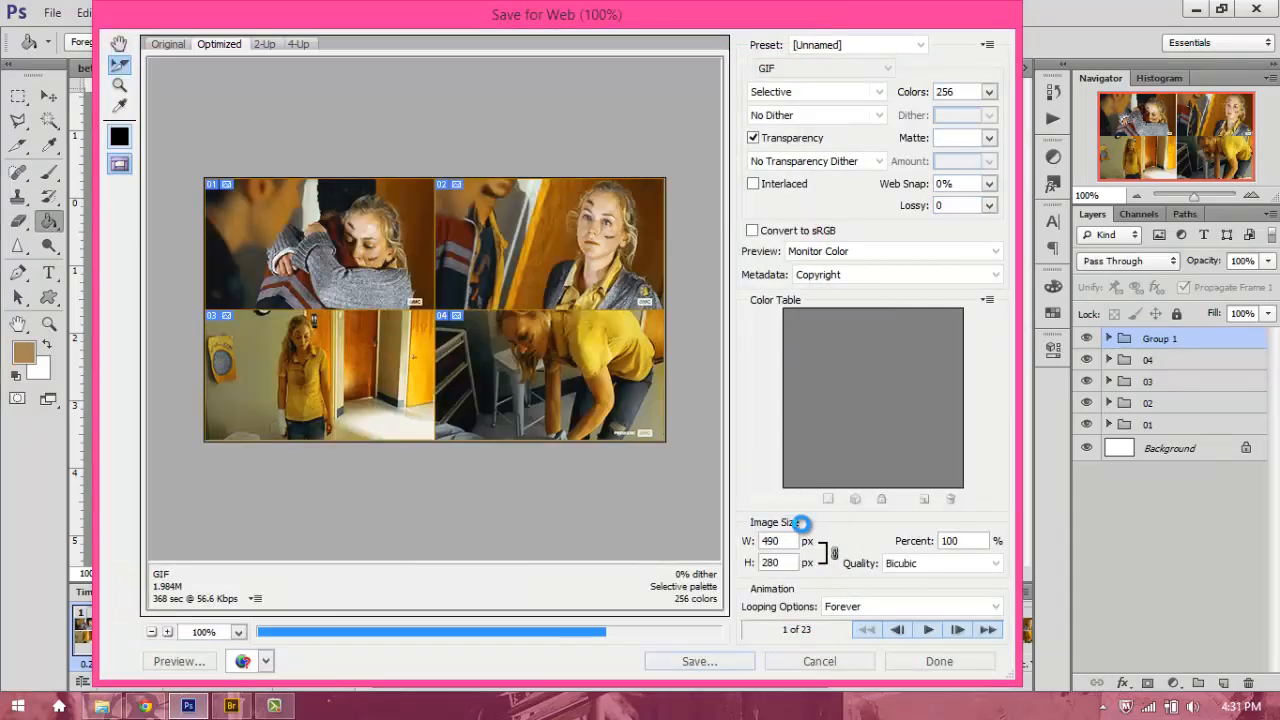
click(820, 660)
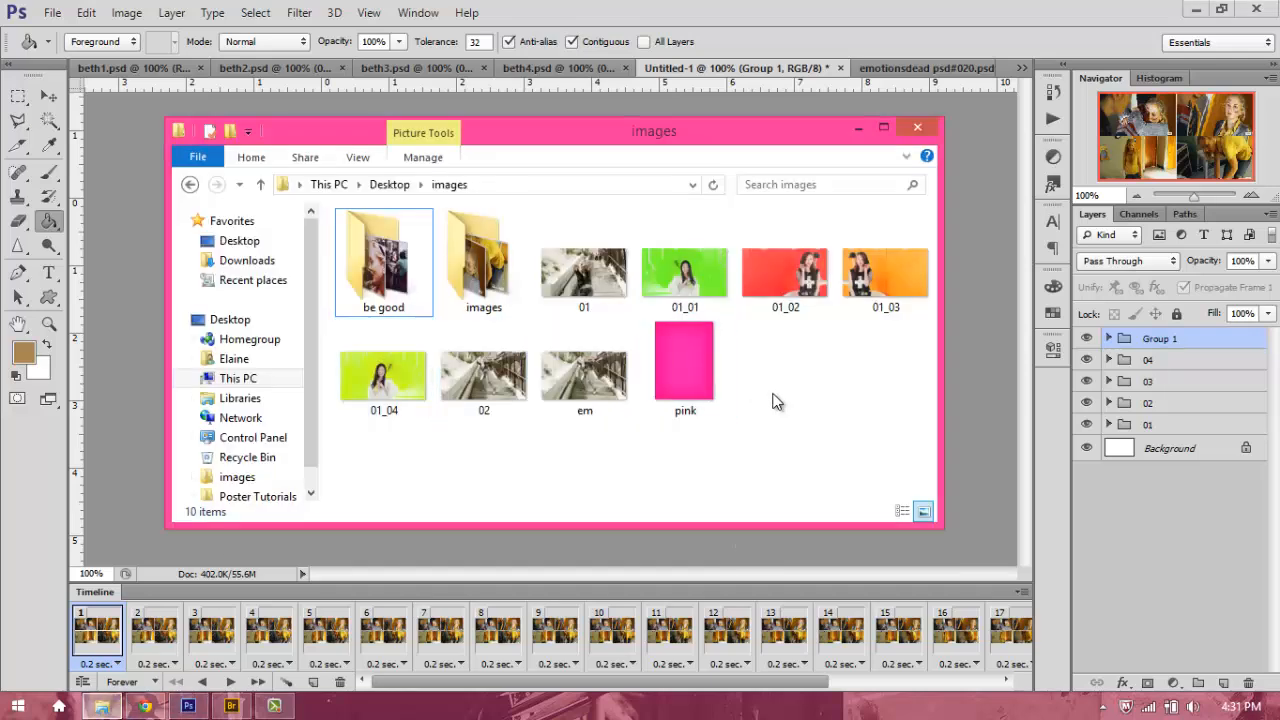
- View the four Untitled-1 slices in the images folder, then return to the Tumblr dashboard
double_click(484, 260)
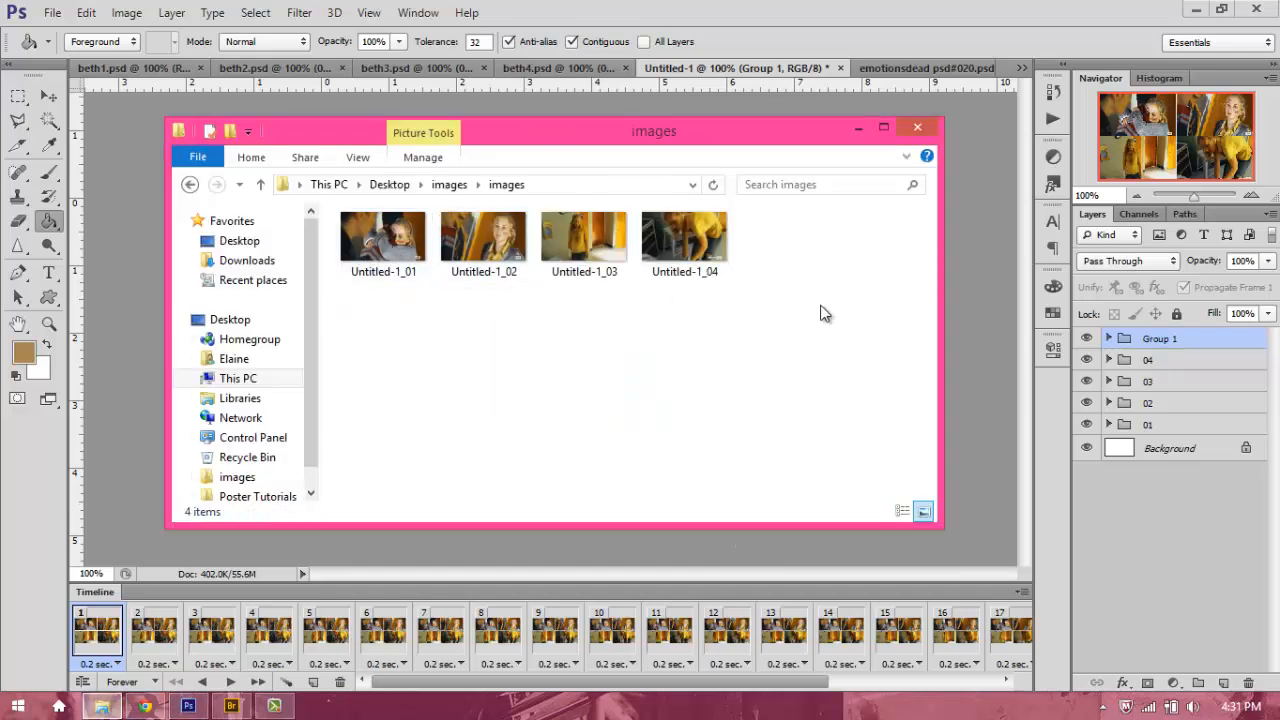
click(584, 236)
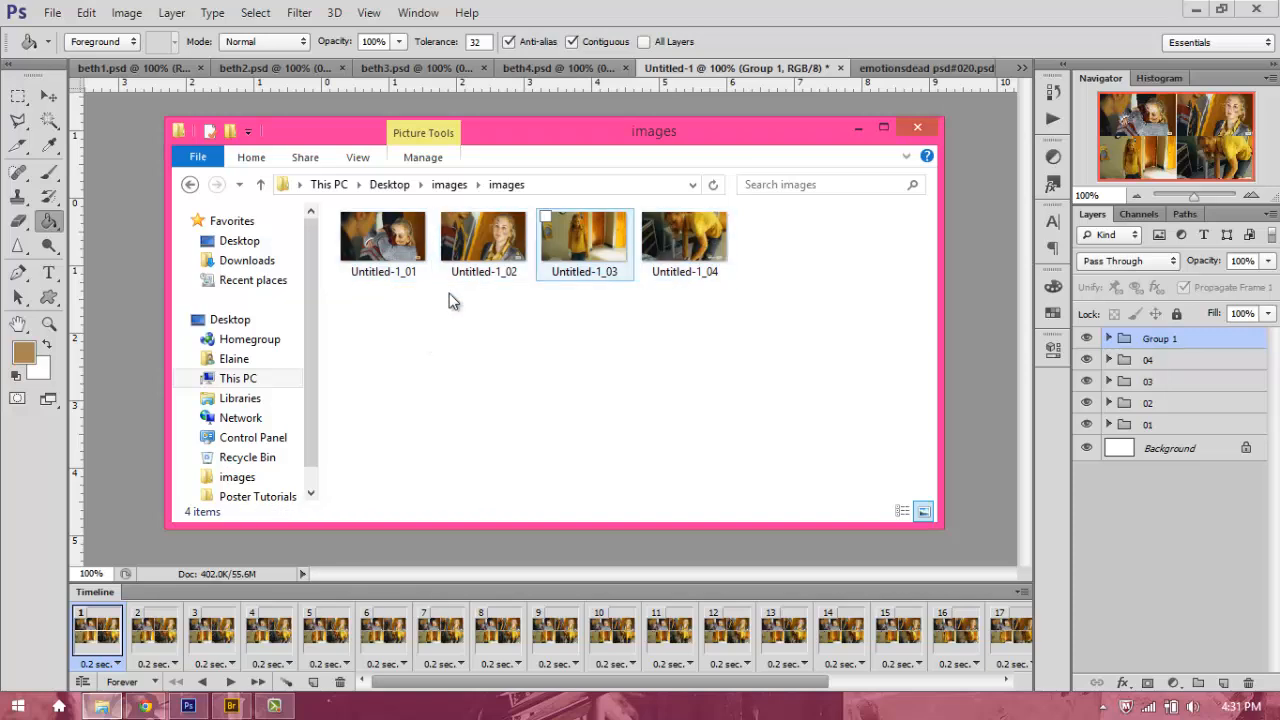
click(684, 236)
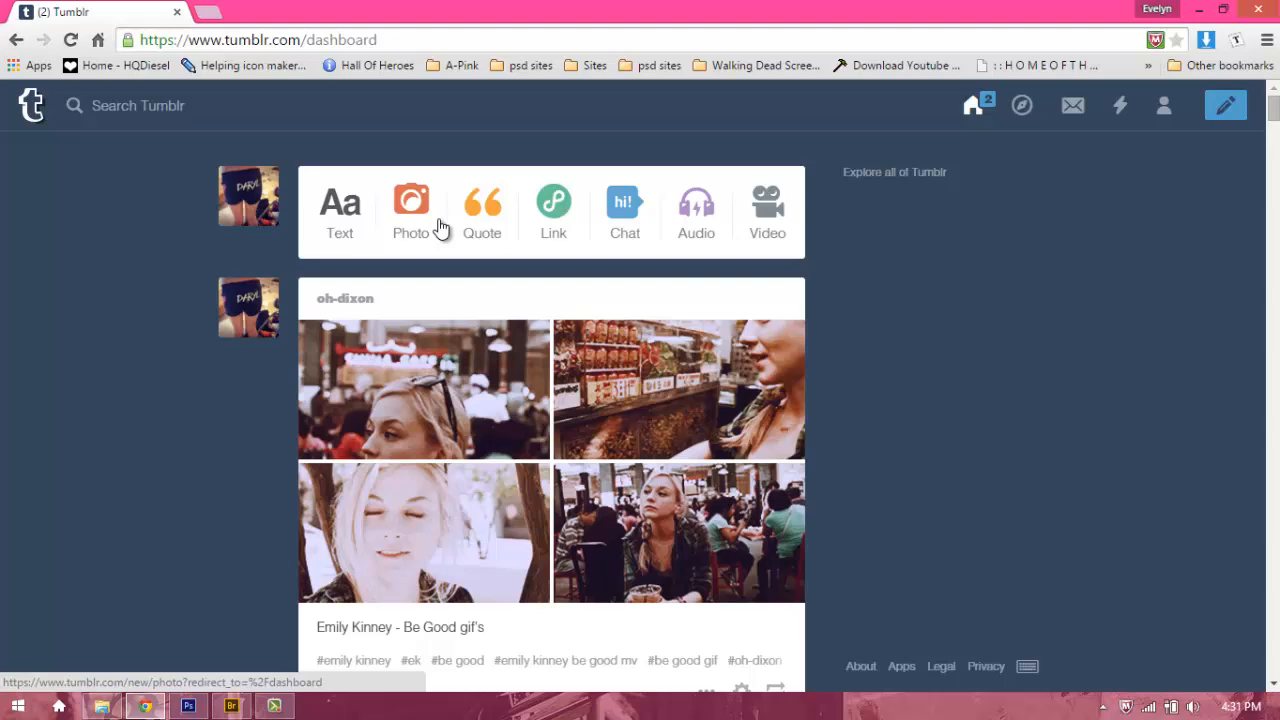
- Create a Tumblr photo post and upload the four Untitled-1 GIF slices
click(410, 200)
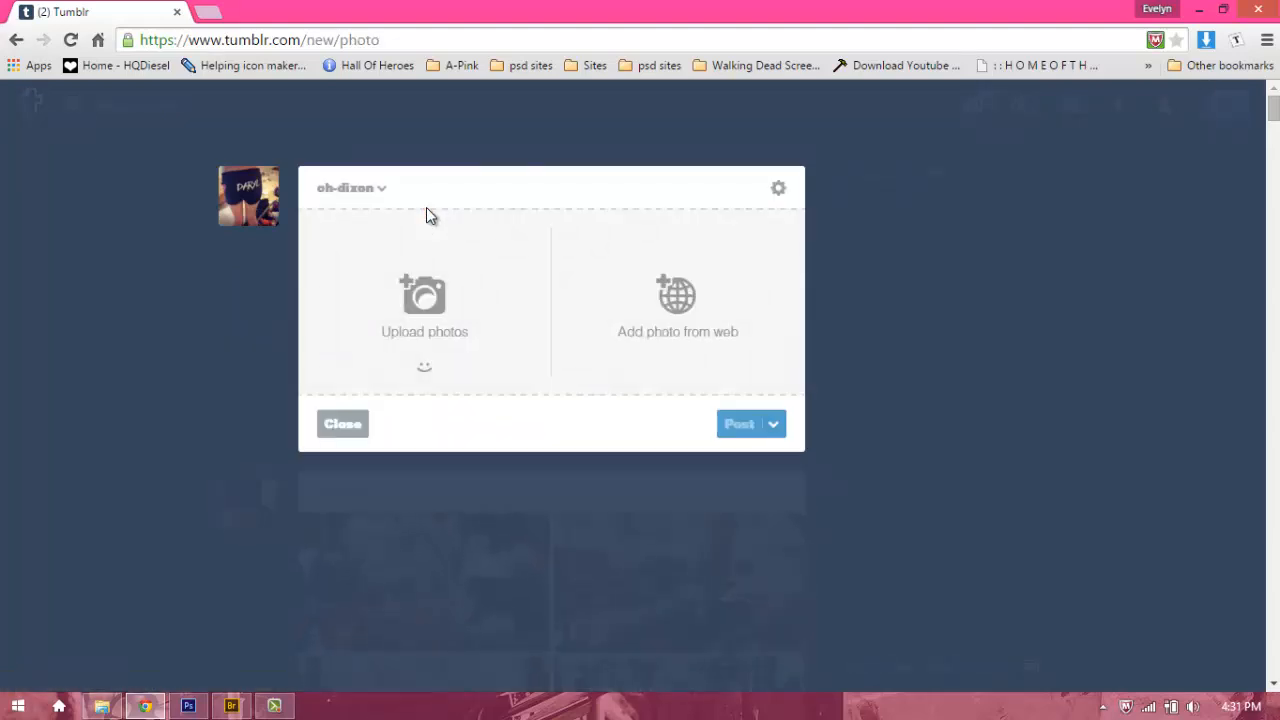
click(424, 308)
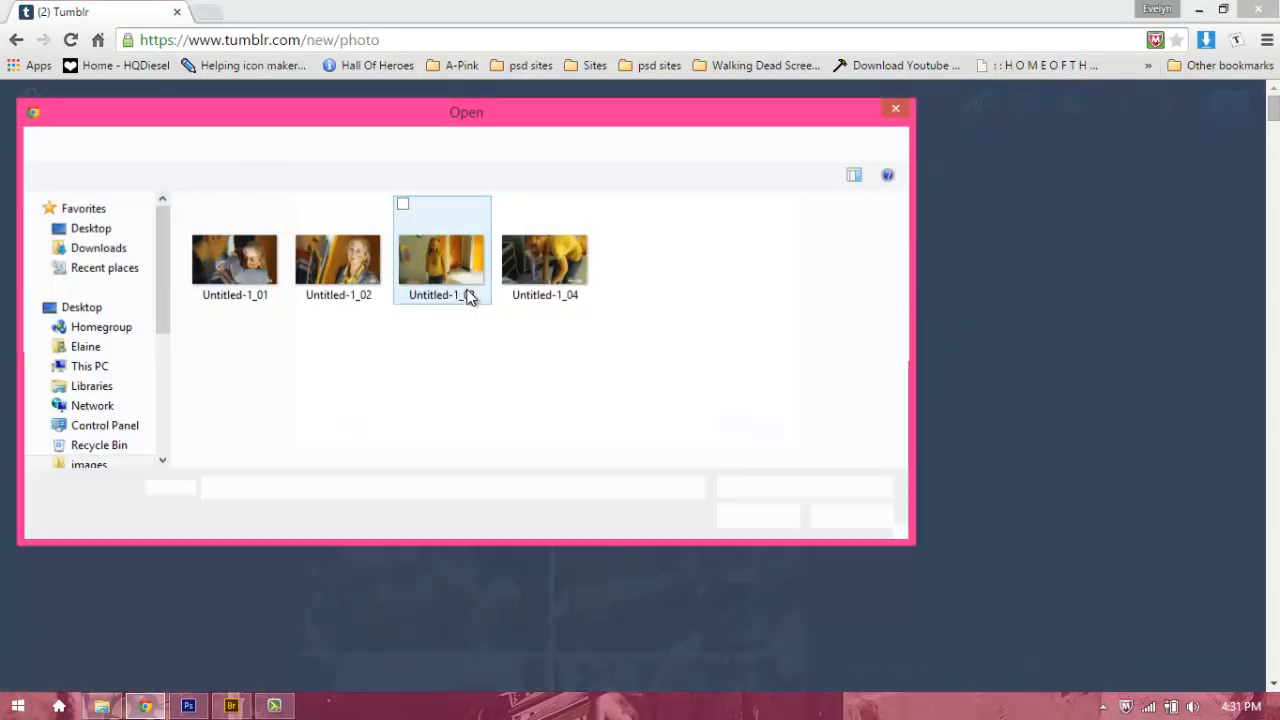
double_click(440, 250)
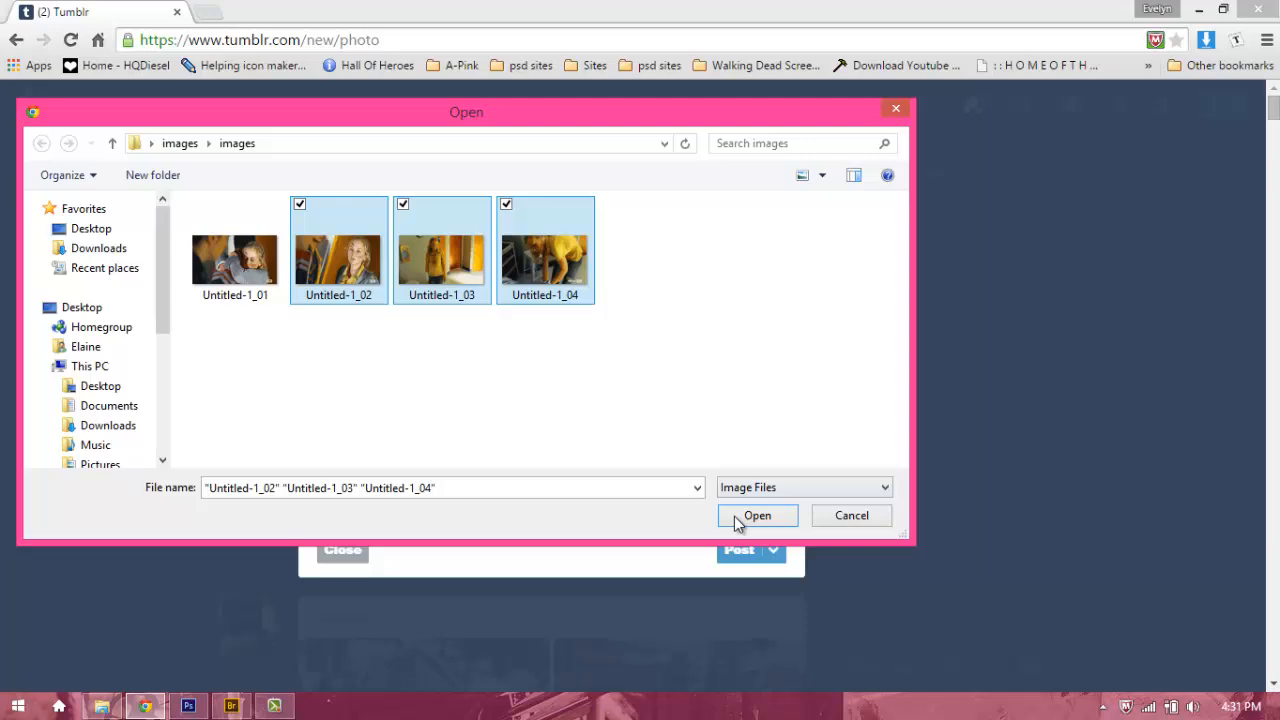
click(756, 516)
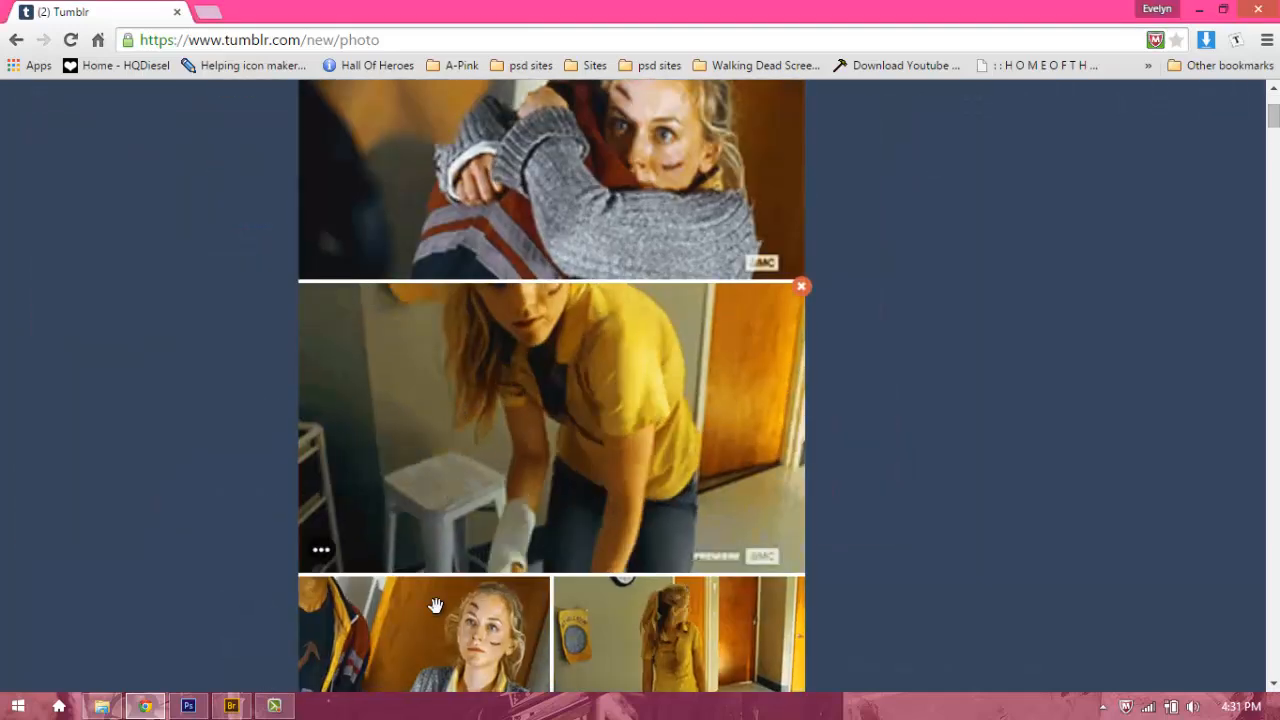
- Lay the slices out 2x2 and tag the post, finishing with 'noah'
scroll(down, 3)
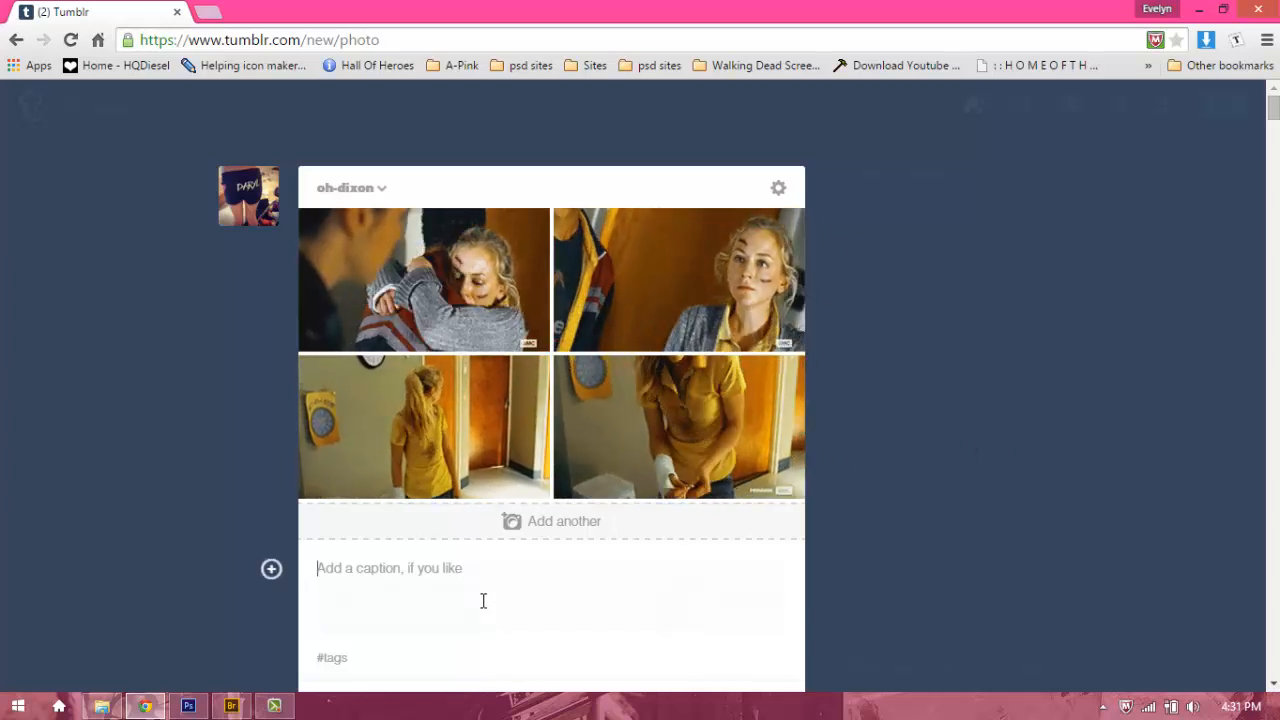
scroll(down, 3)
text(#beth greene #twd #coda #emily kinney #ek)
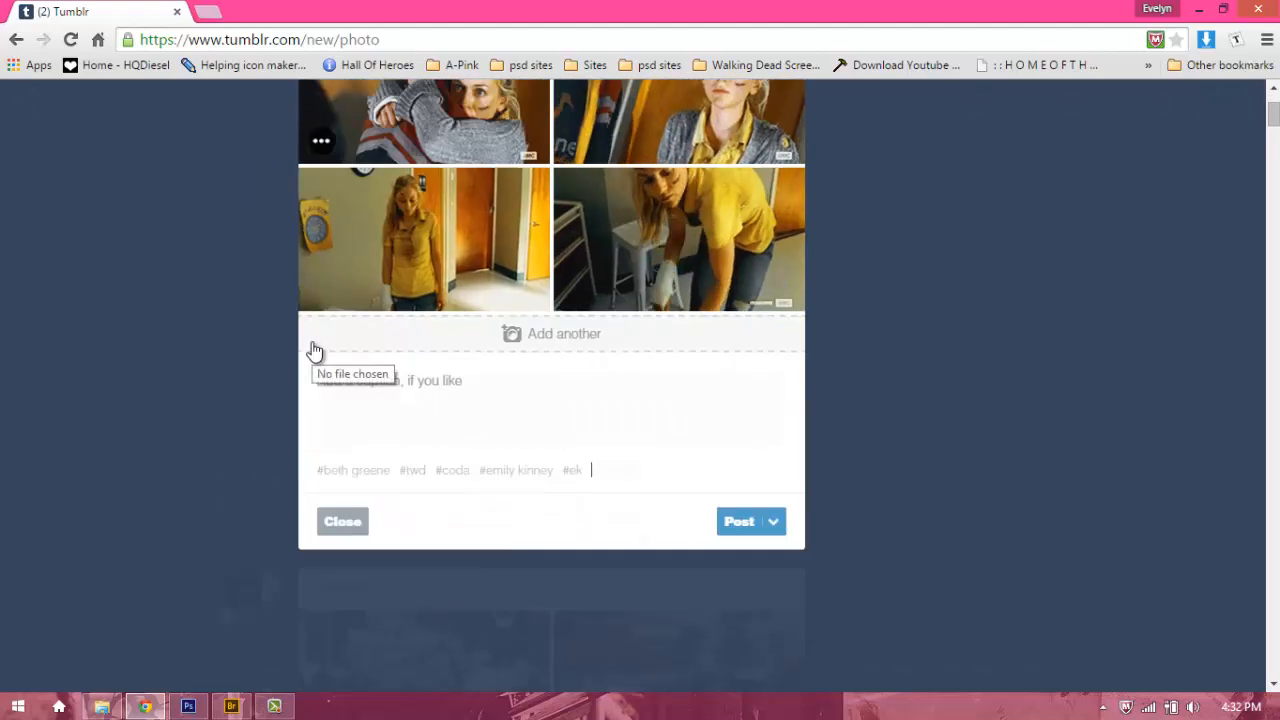
text(noa)
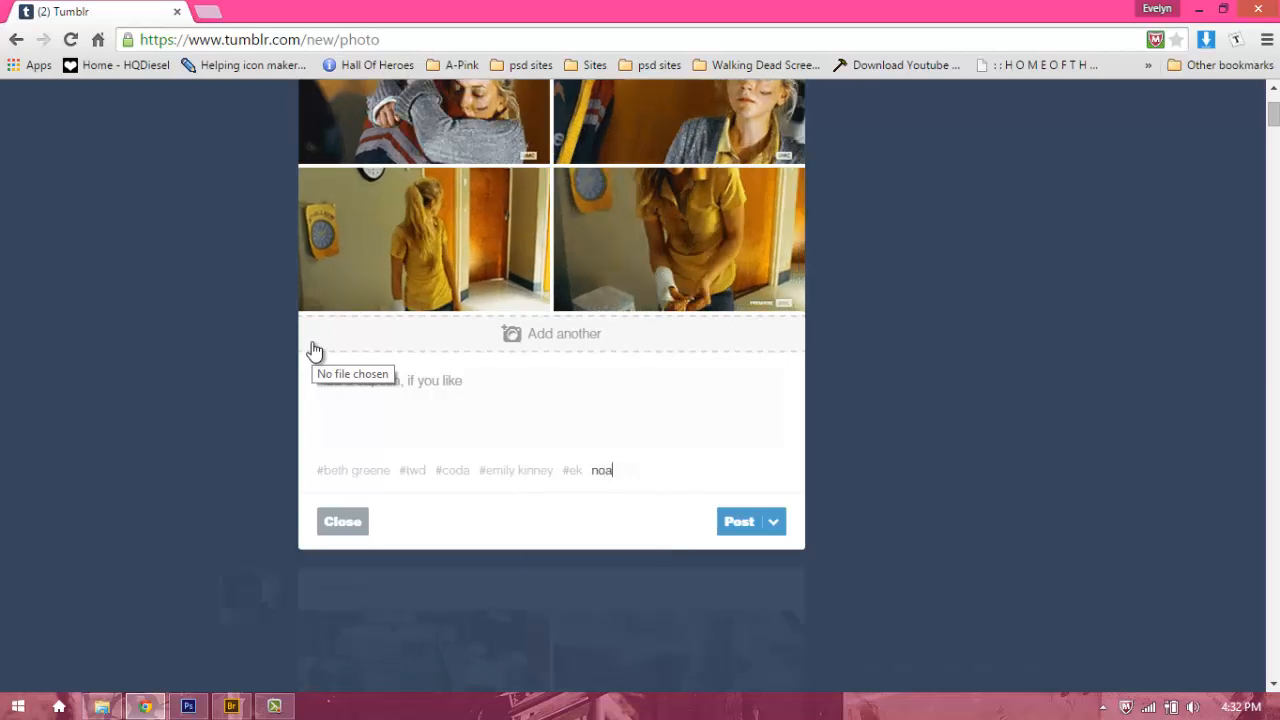
text(h)
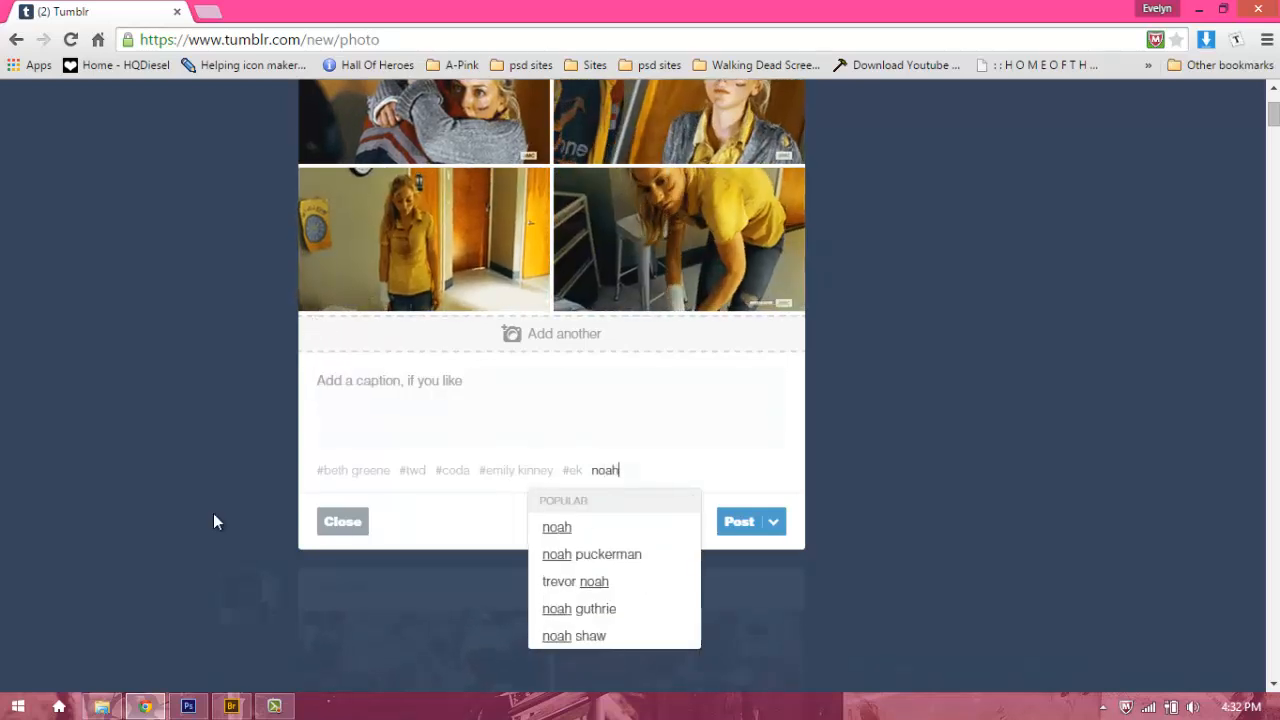